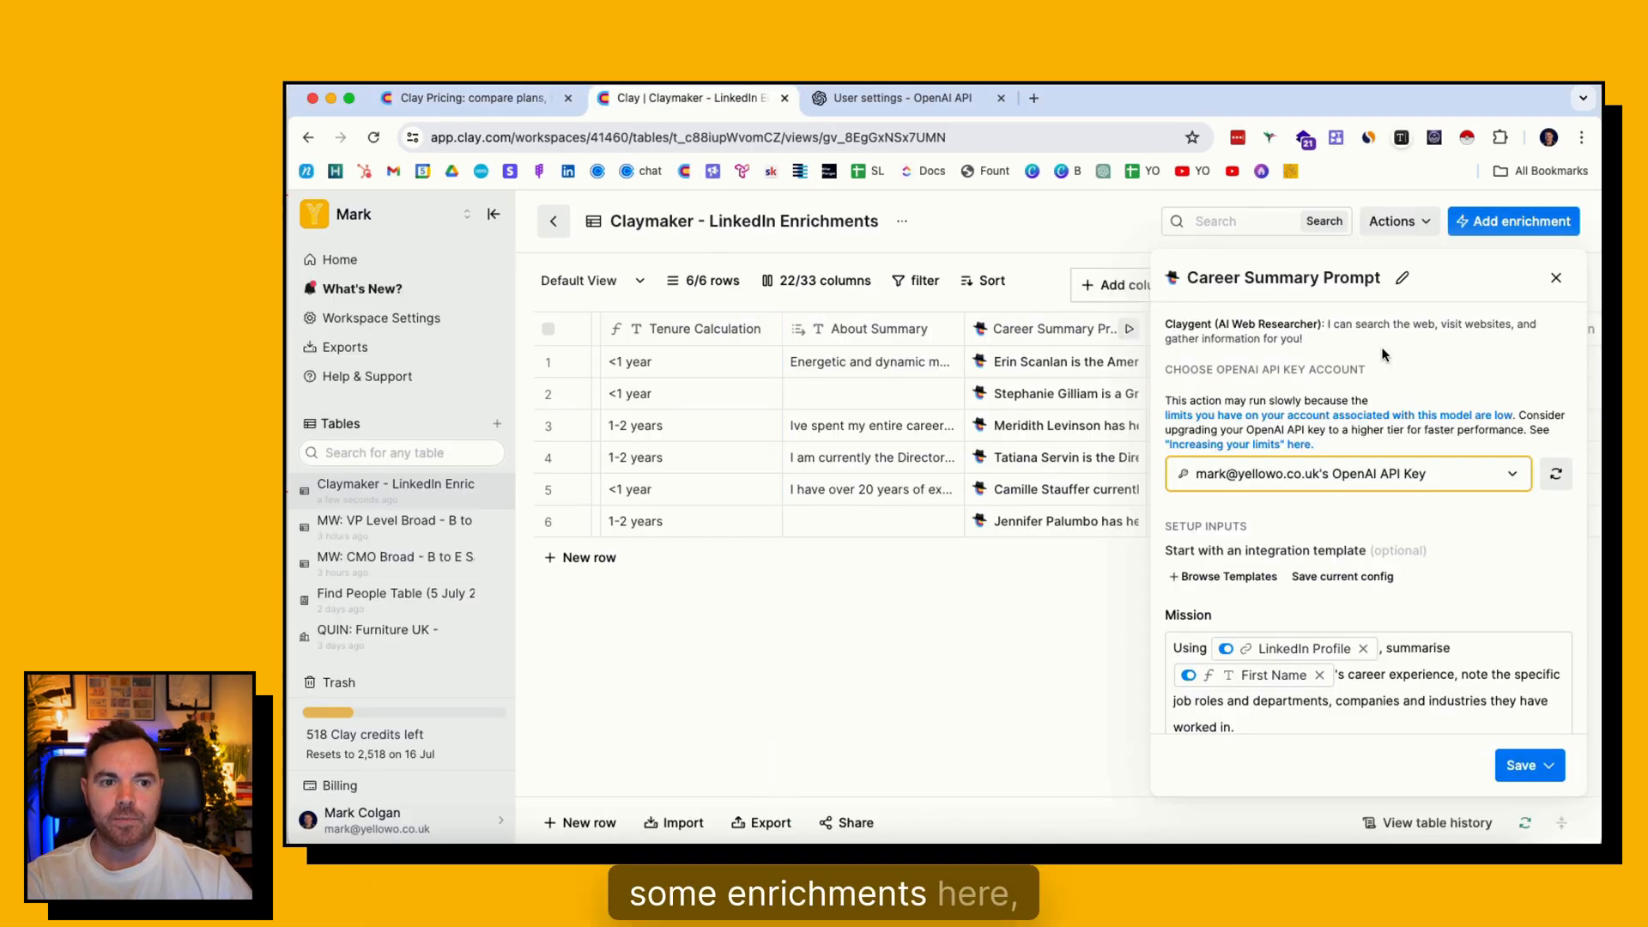
# Expand the API key account dropdown showing Clay's Shared API Key or Mark's own key.
pyautogui.click(1347, 472)
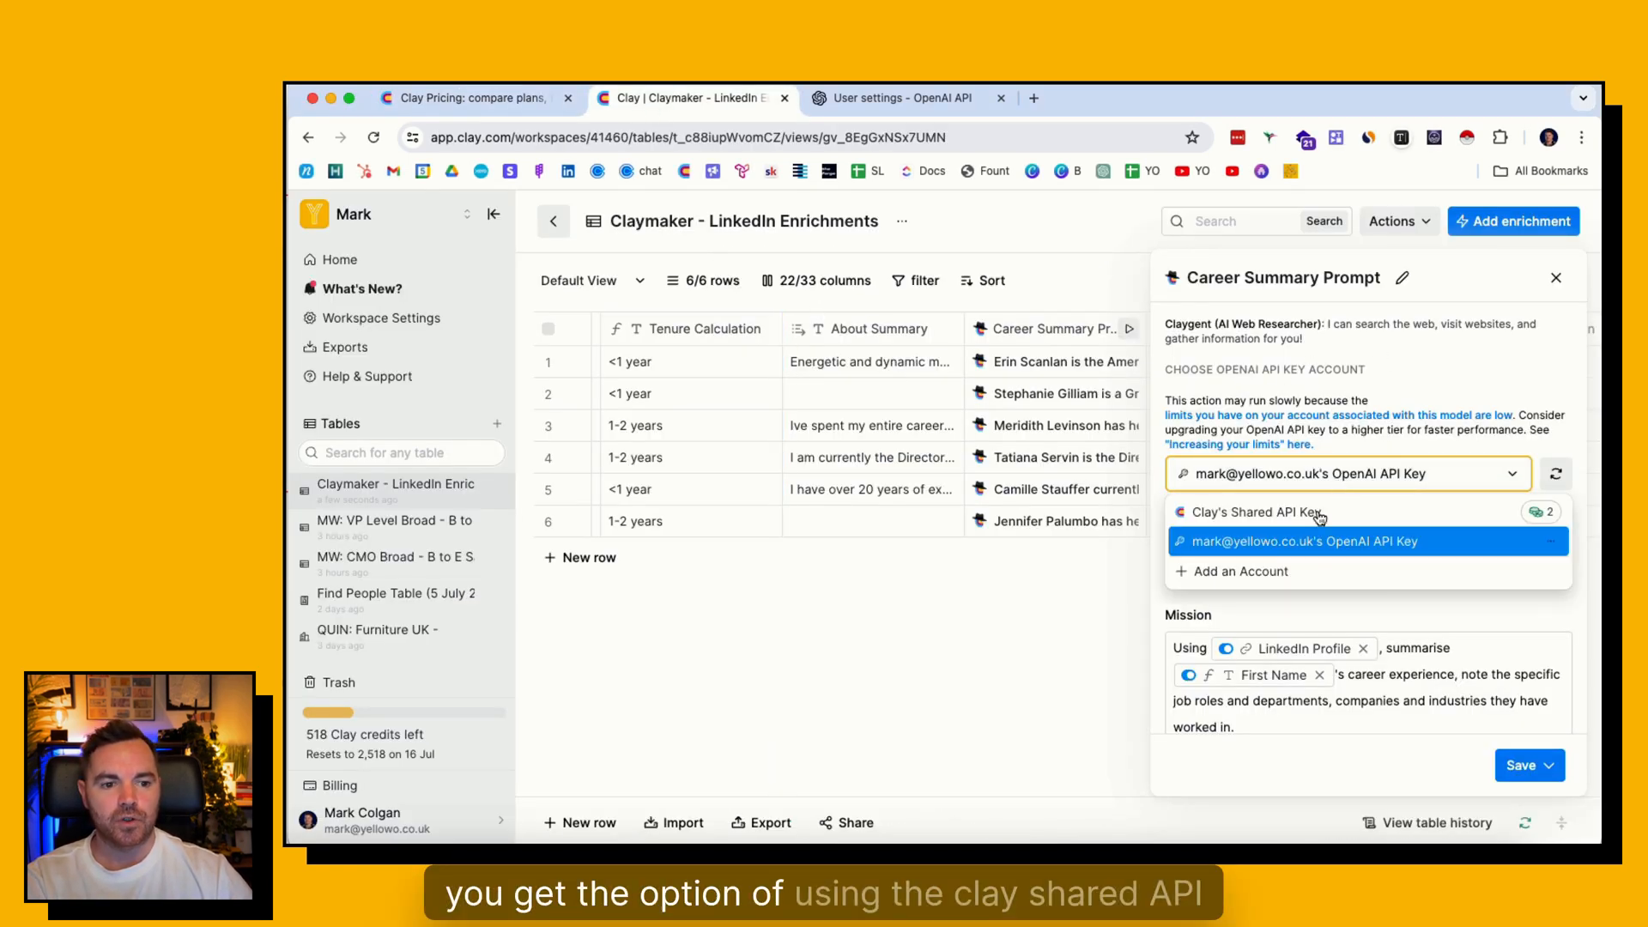
pyautogui.moveTo(1513, 523)
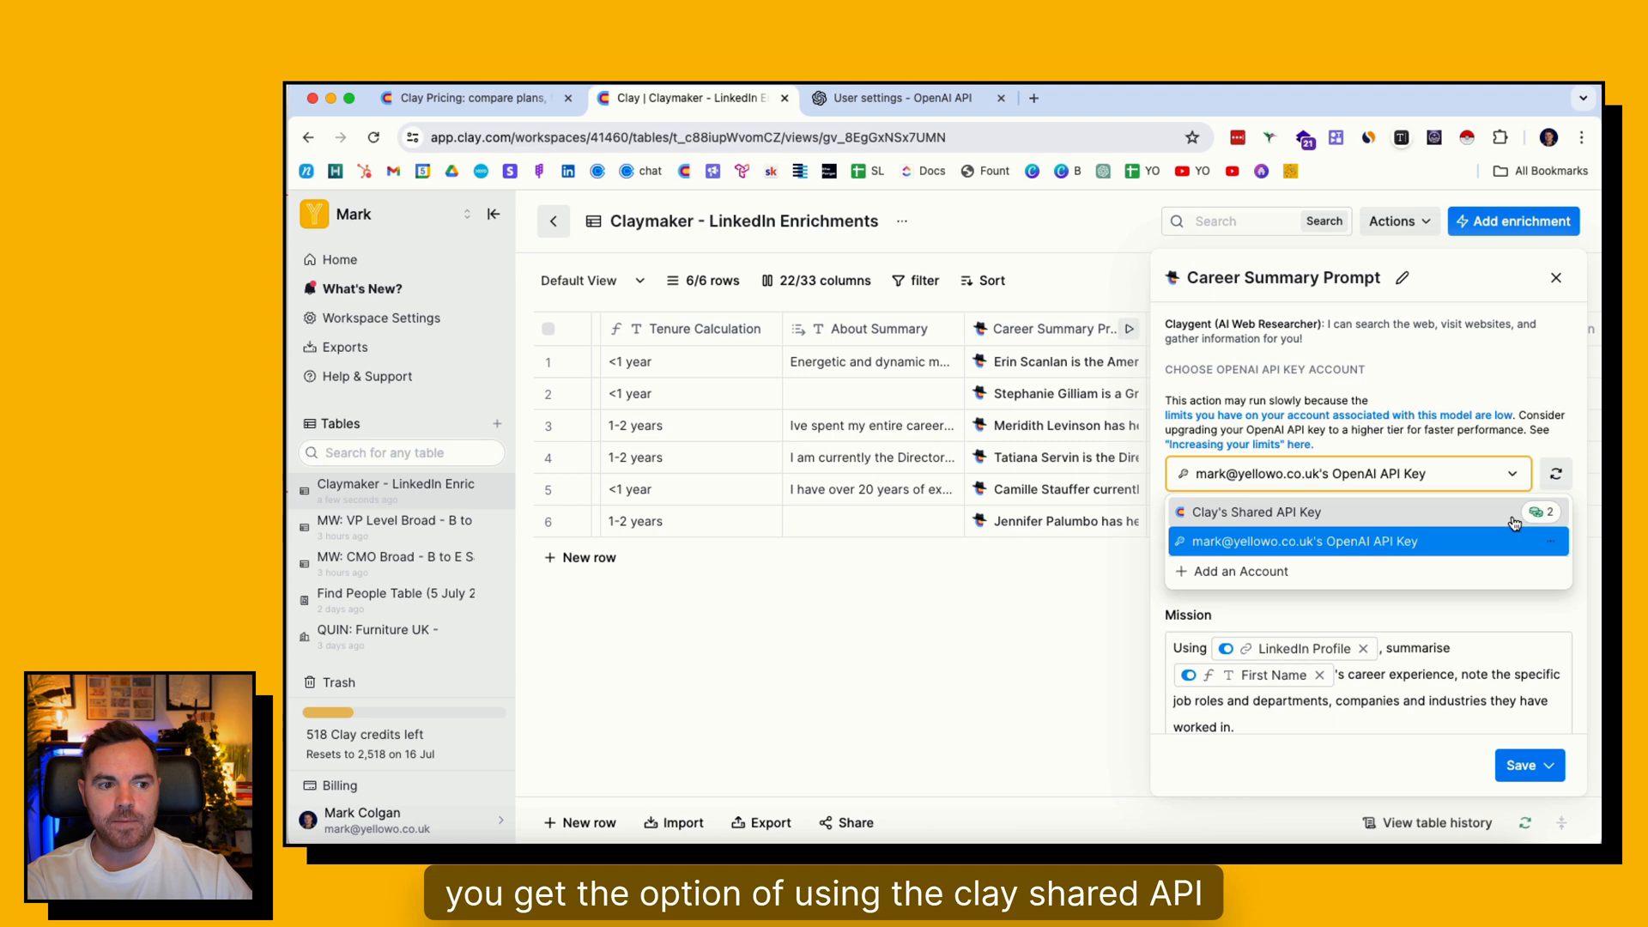
pyautogui.moveTo(1255, 482)
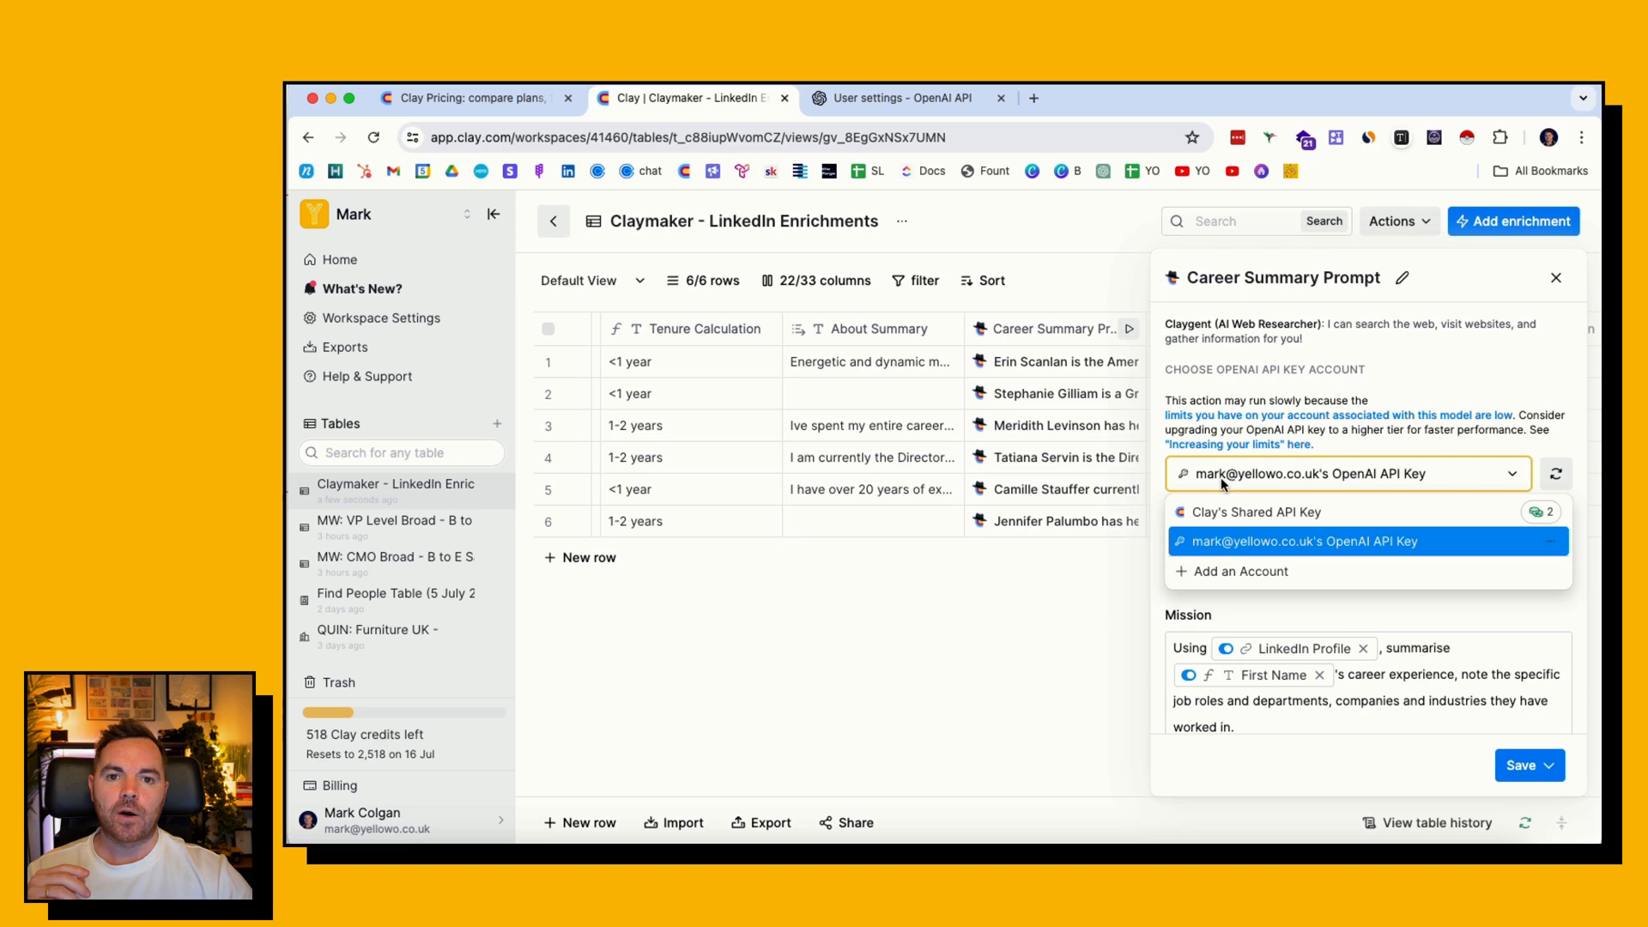
# Switch to the Clay pricing tab showing Free, Starter ($149), Explorer, Pro and Enterprise plans.
pyautogui.click(471, 98)
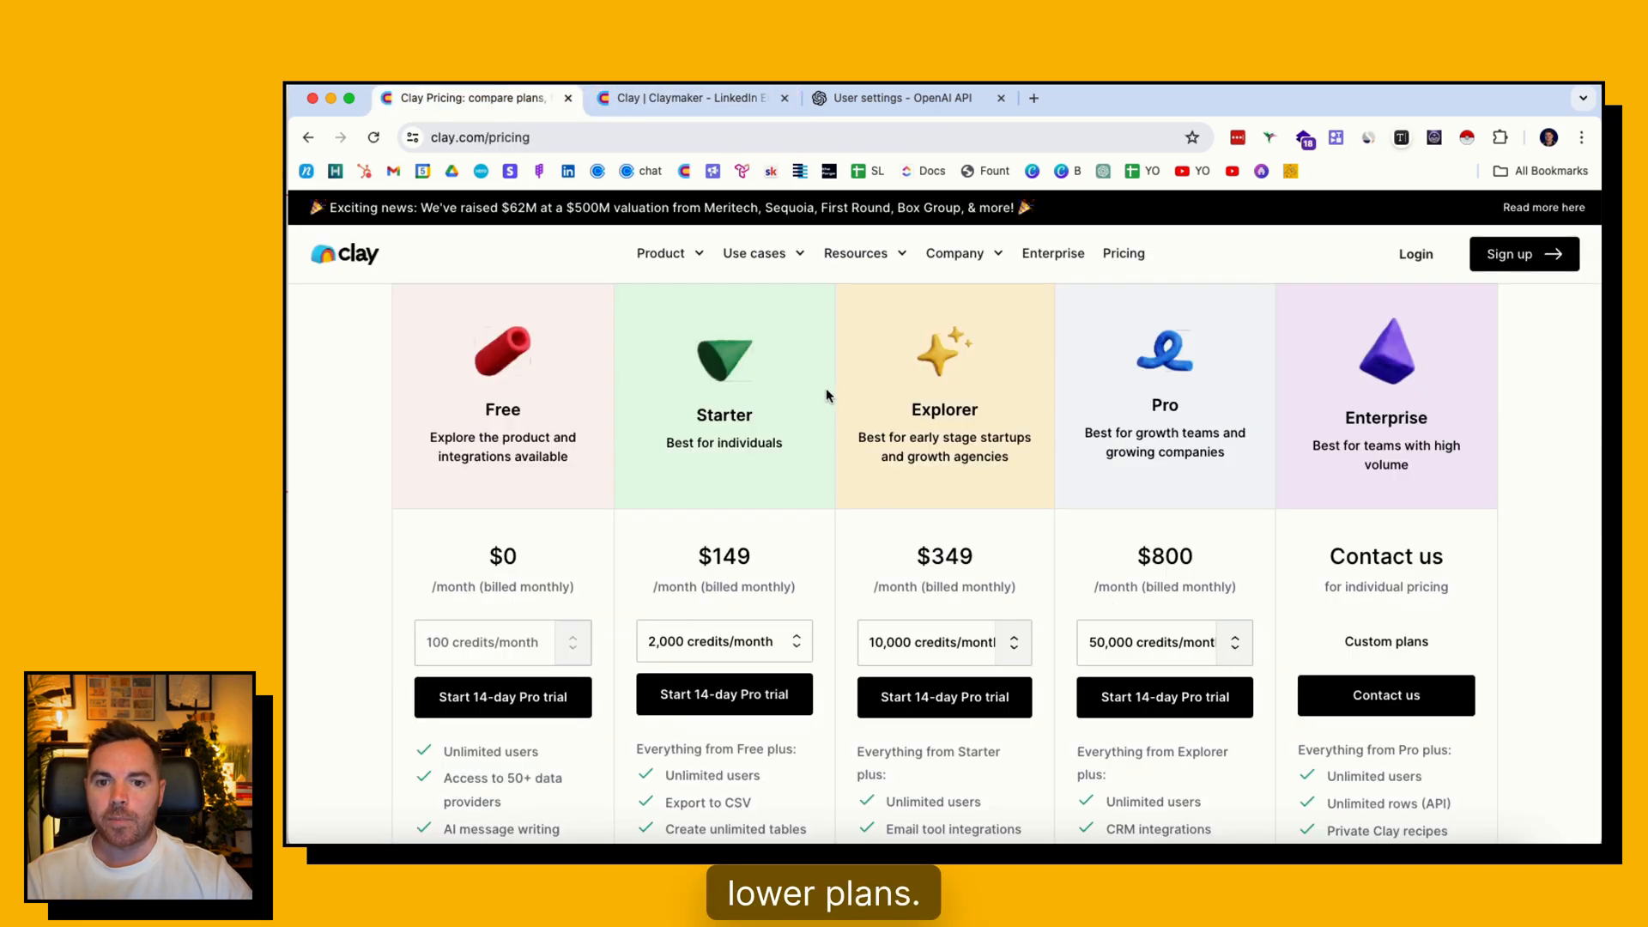
pyautogui.moveTo(750, 459)
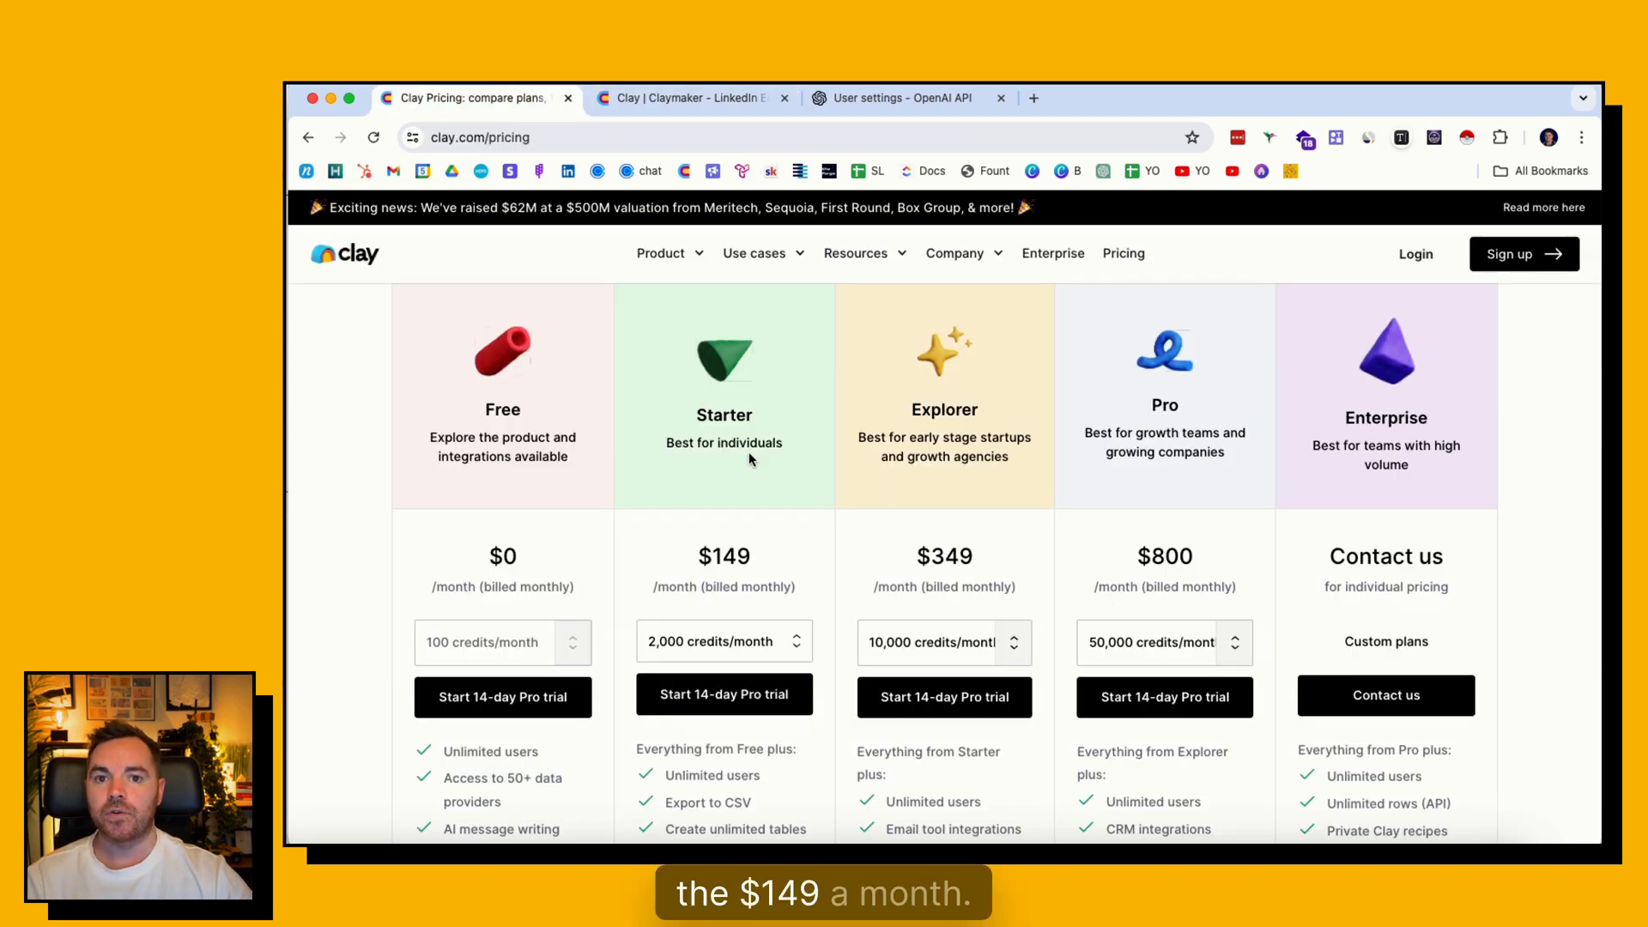
pyautogui.click(723, 641)
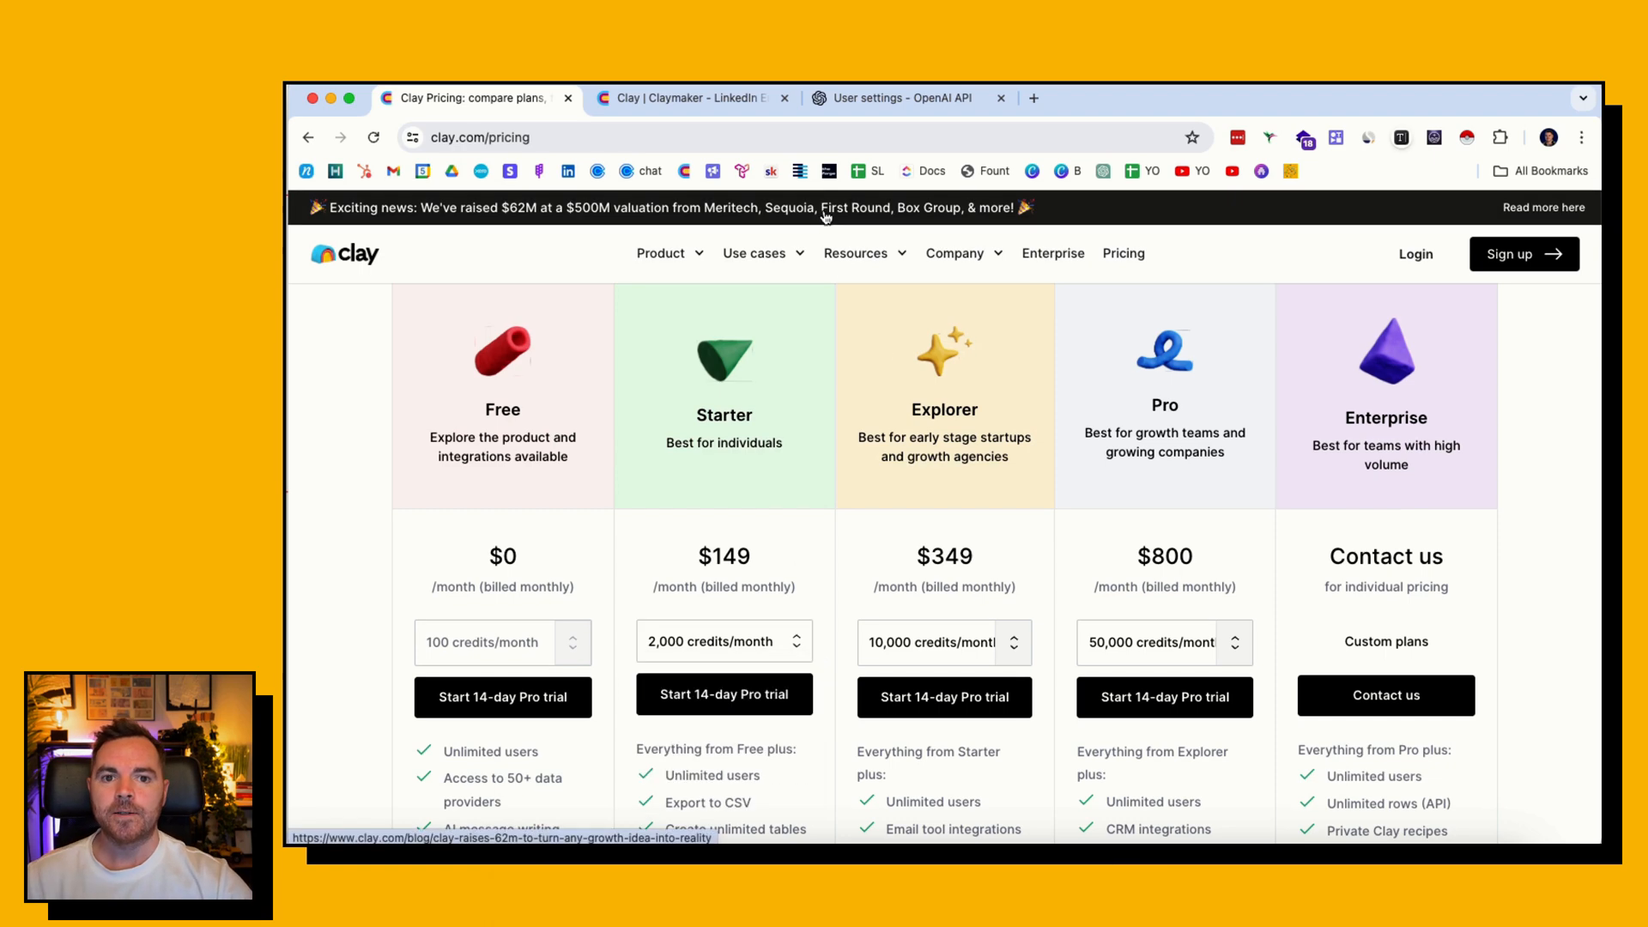
# Switch to the OpenAI user settings tab and browse the existing secret keys list.
pyautogui.click(901, 98)
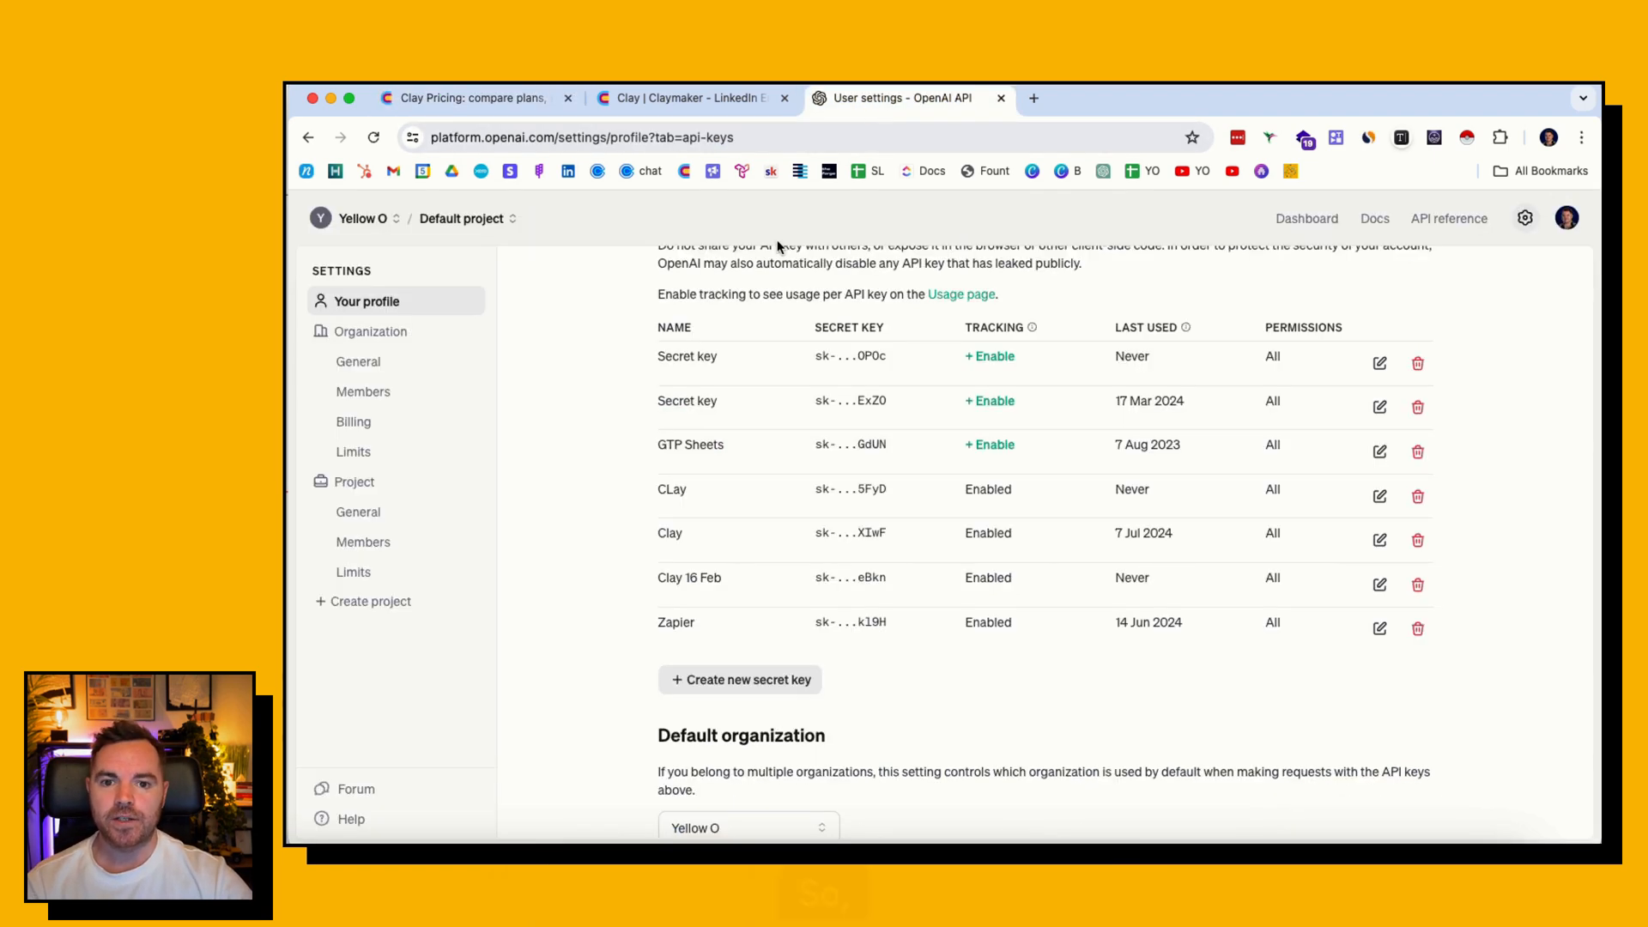
pyautogui.scroll(3)
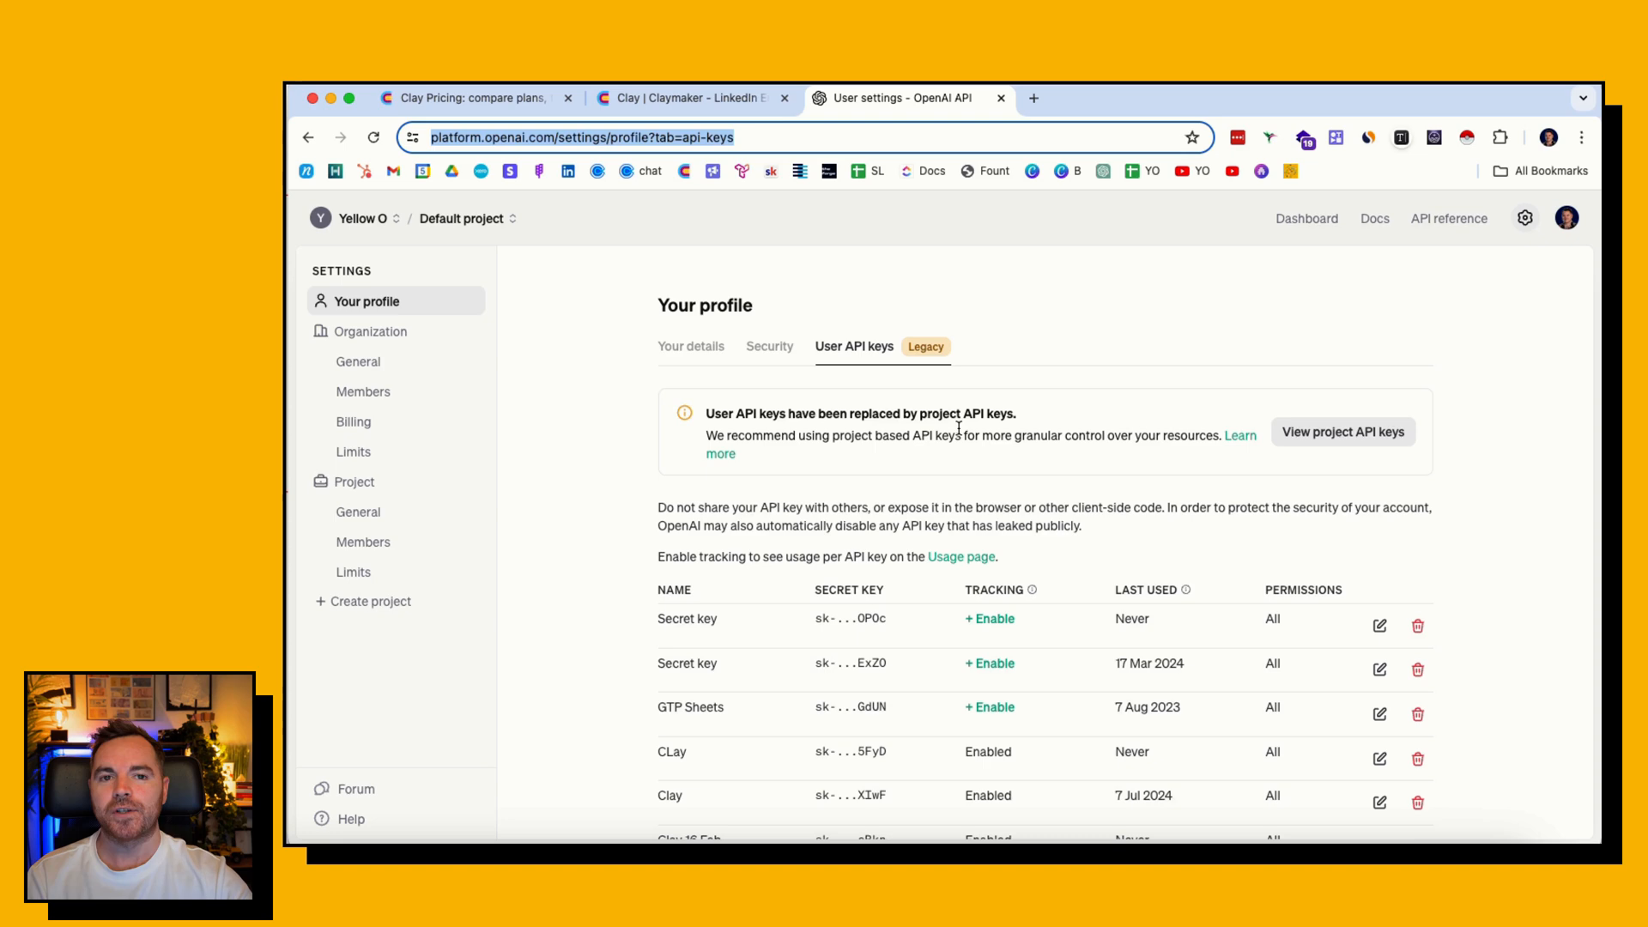
pyautogui.scroll(-3)
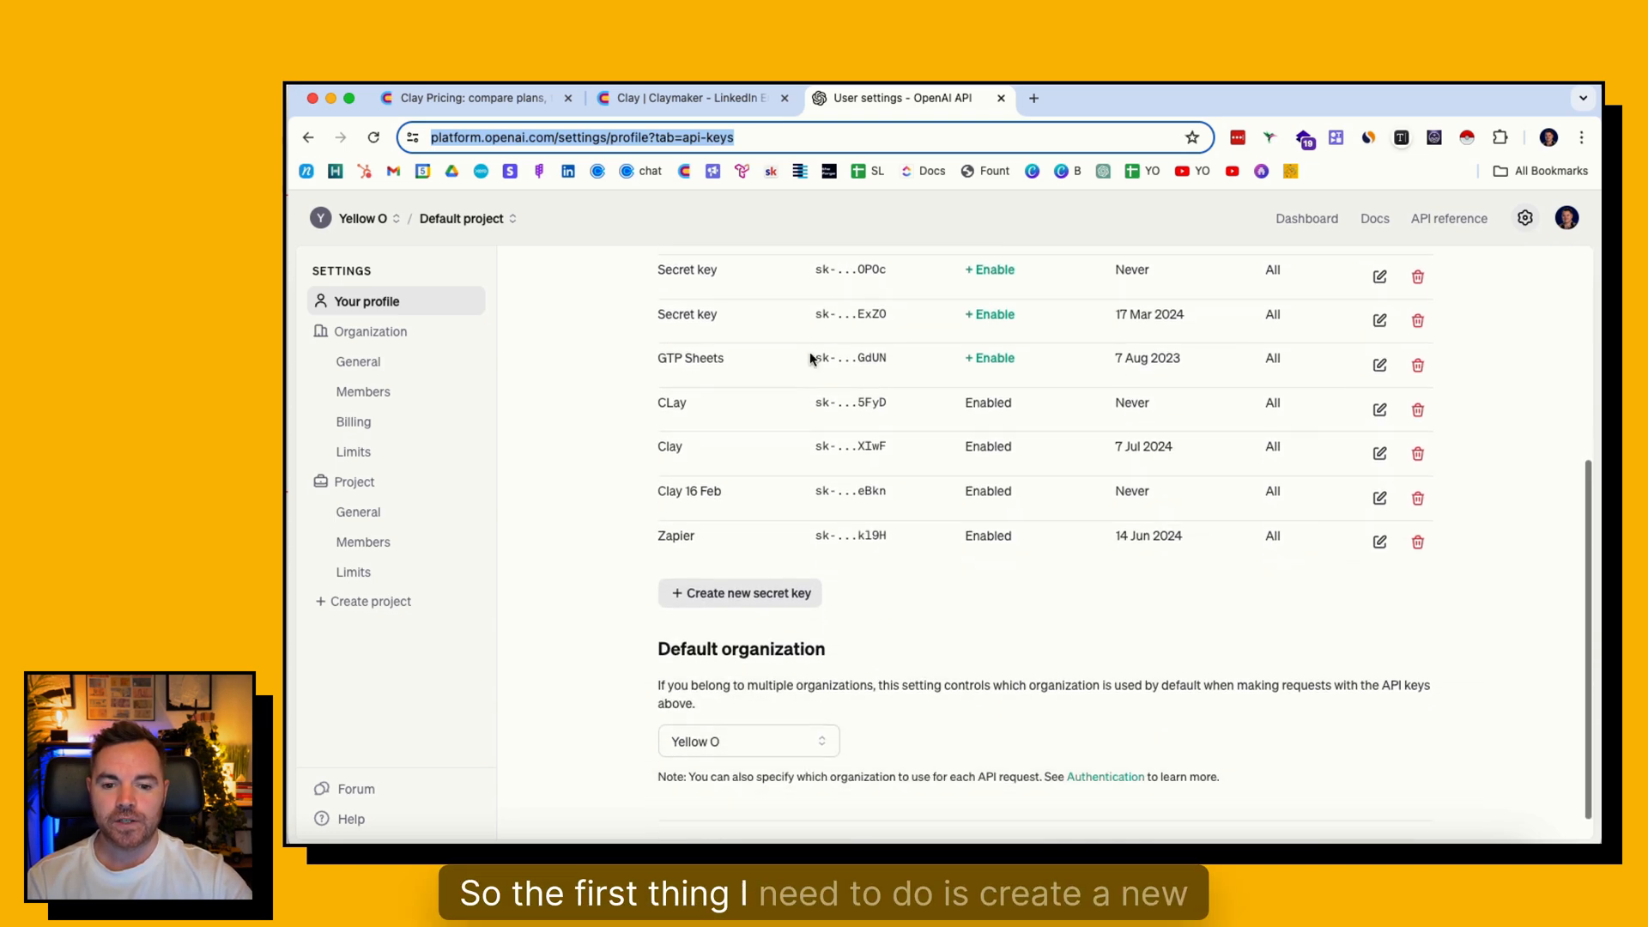
# Create a secret key named 'Mark Test', then return to the Clay enrichments tab.
pyautogui.click(740, 593)
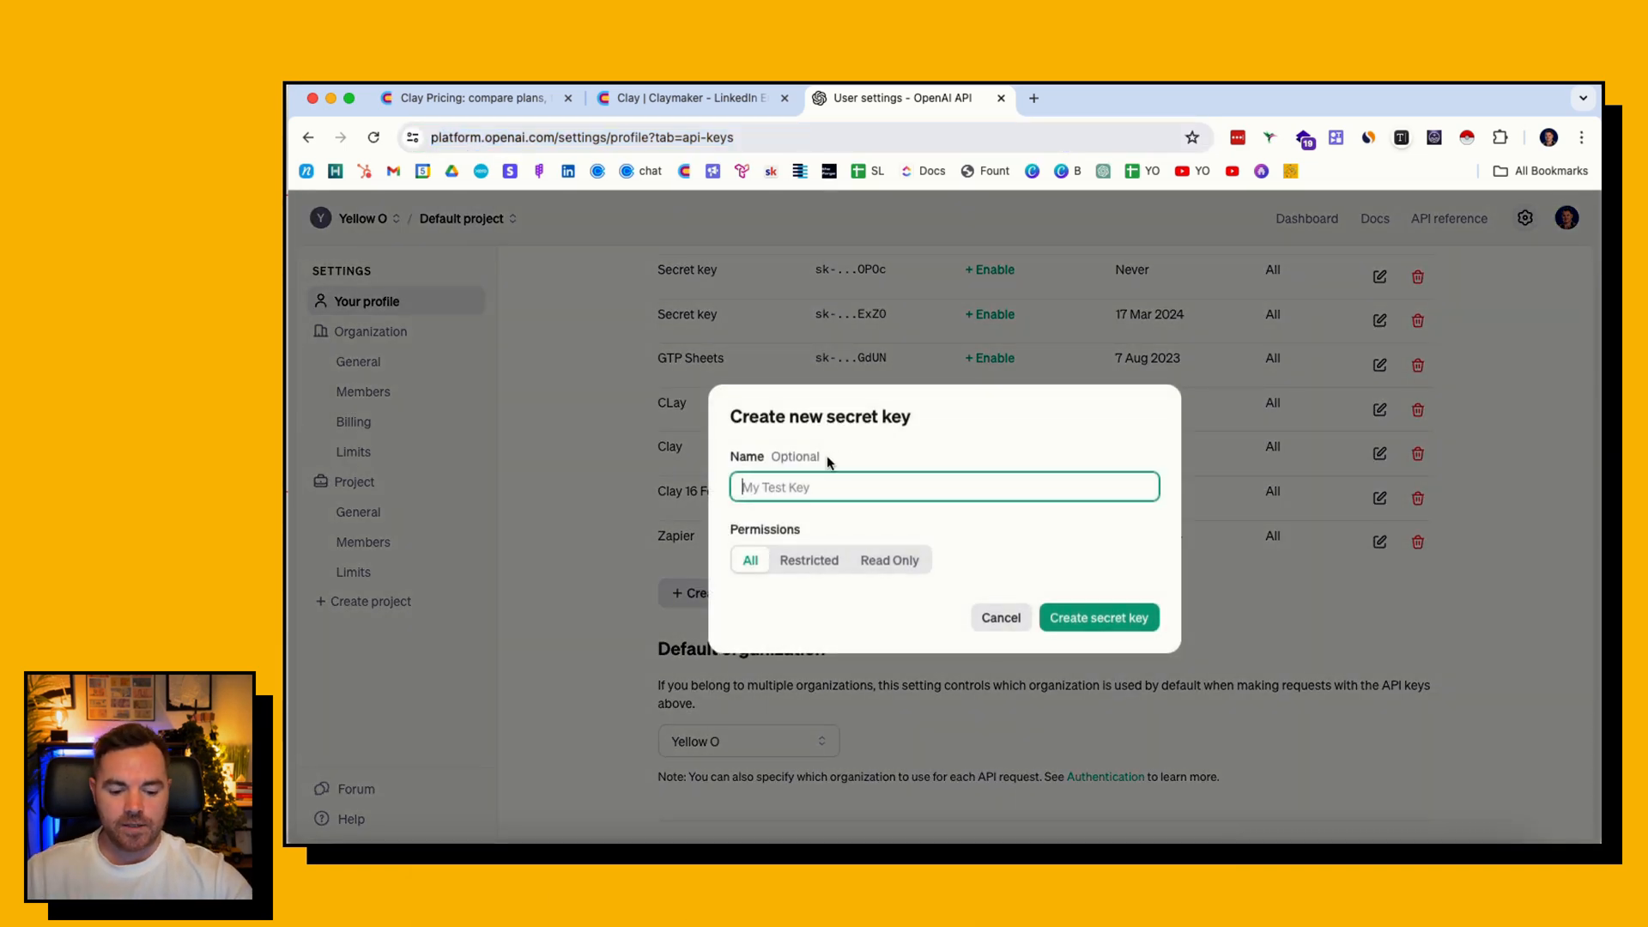
pyautogui.write('Mark Test')
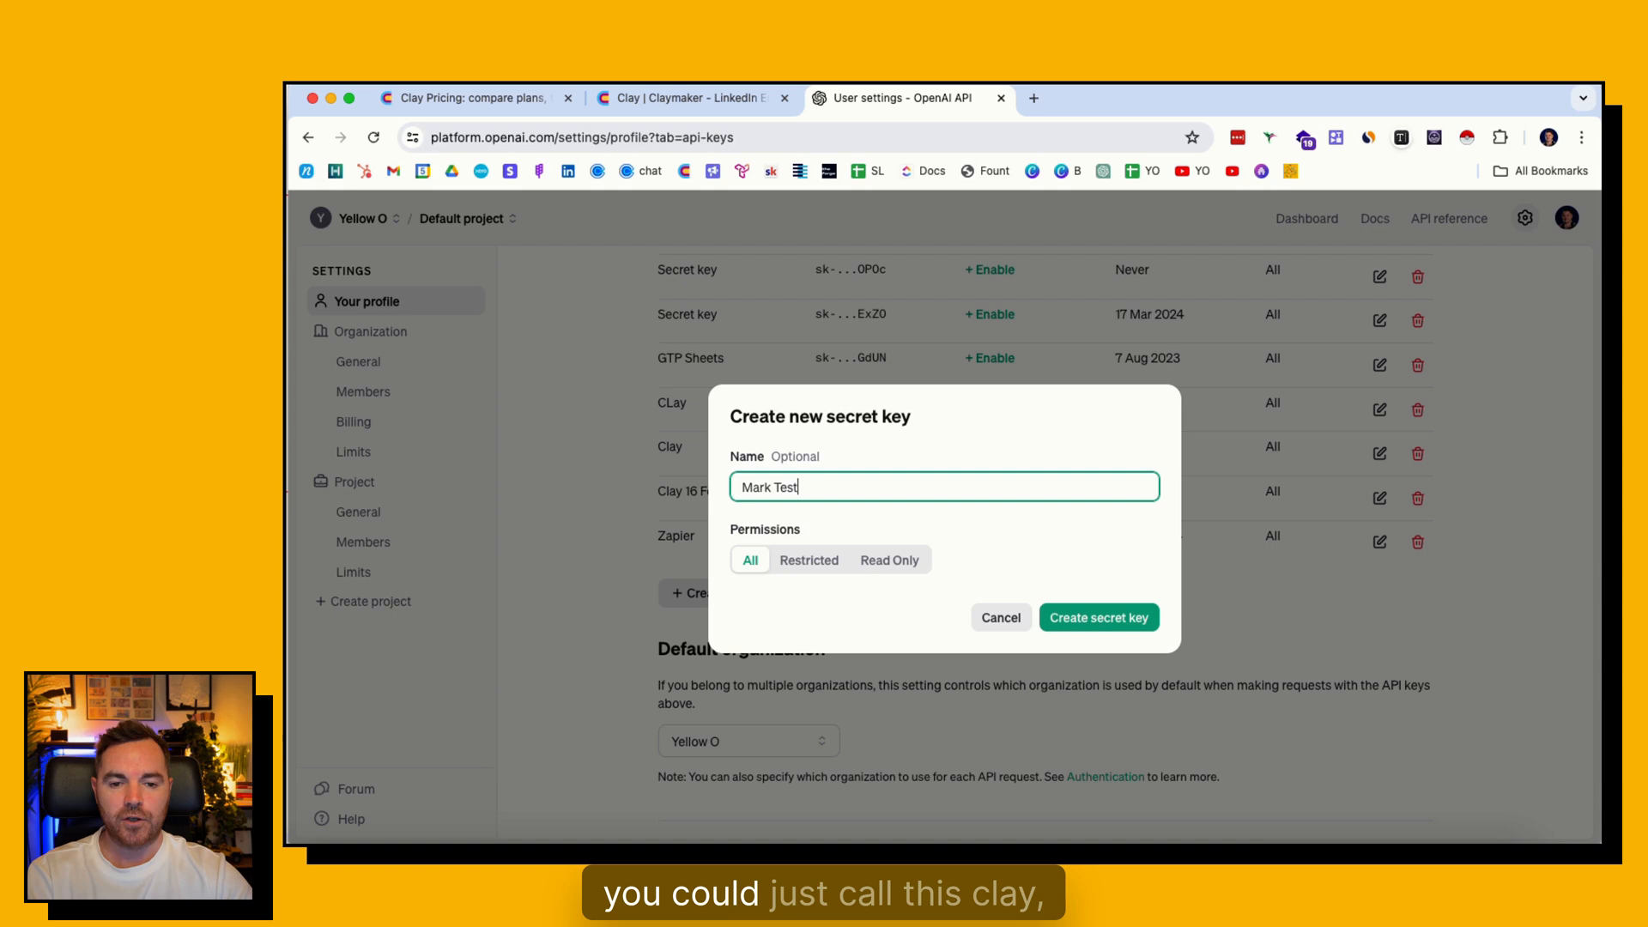
pyautogui.moveTo(1098, 617)
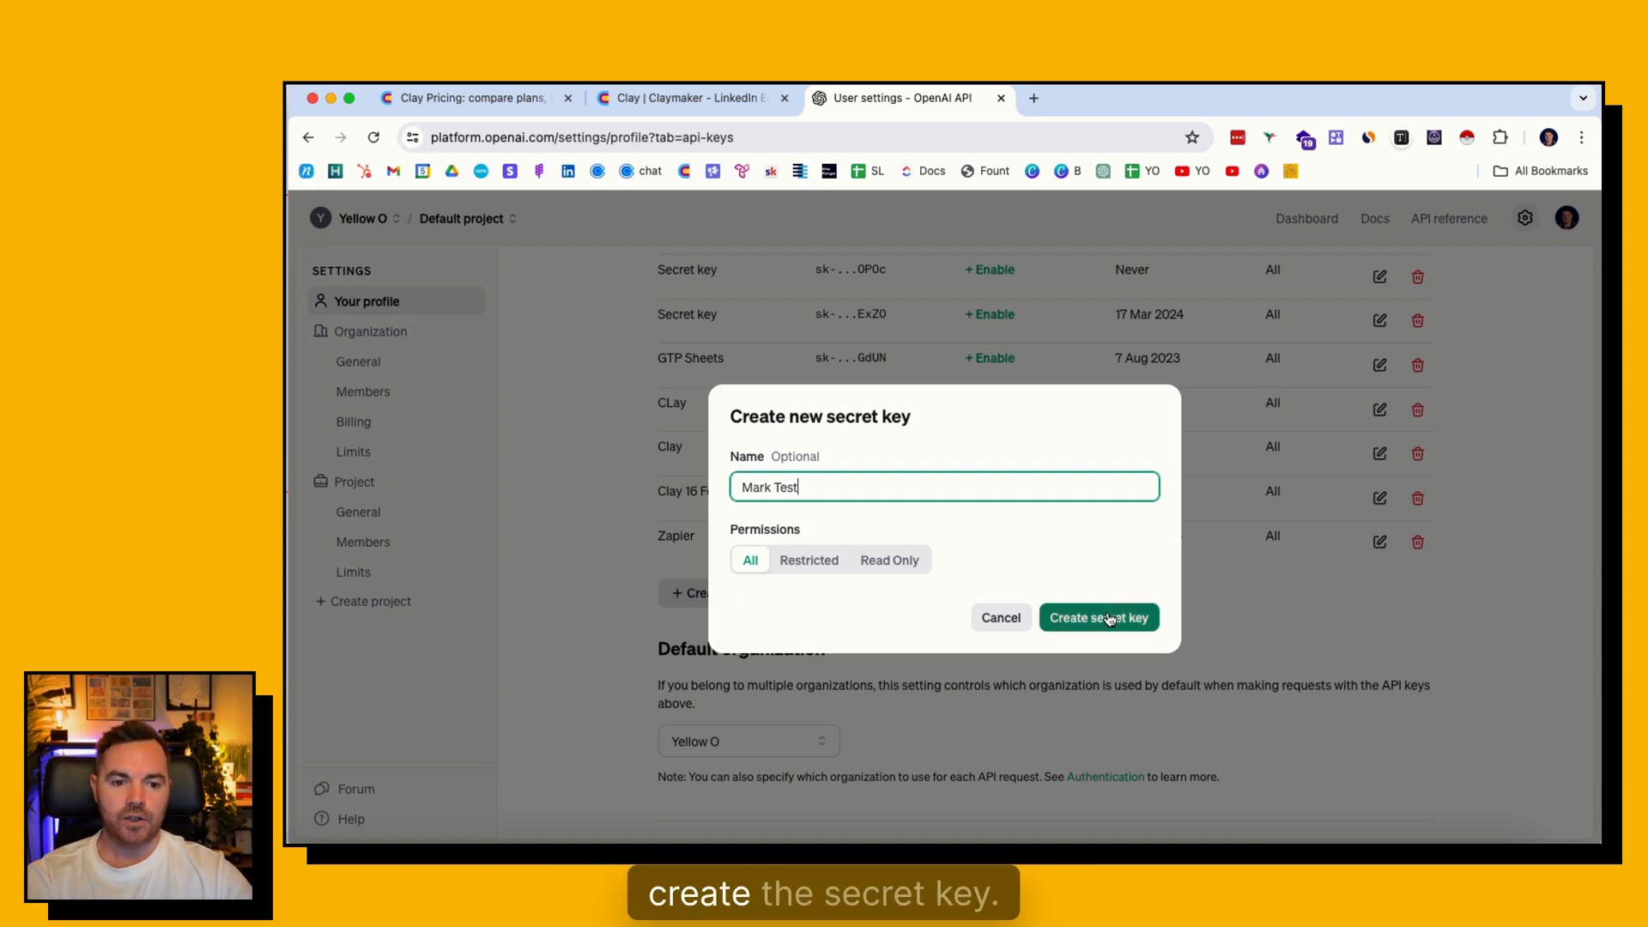
pyautogui.click(1096, 617)
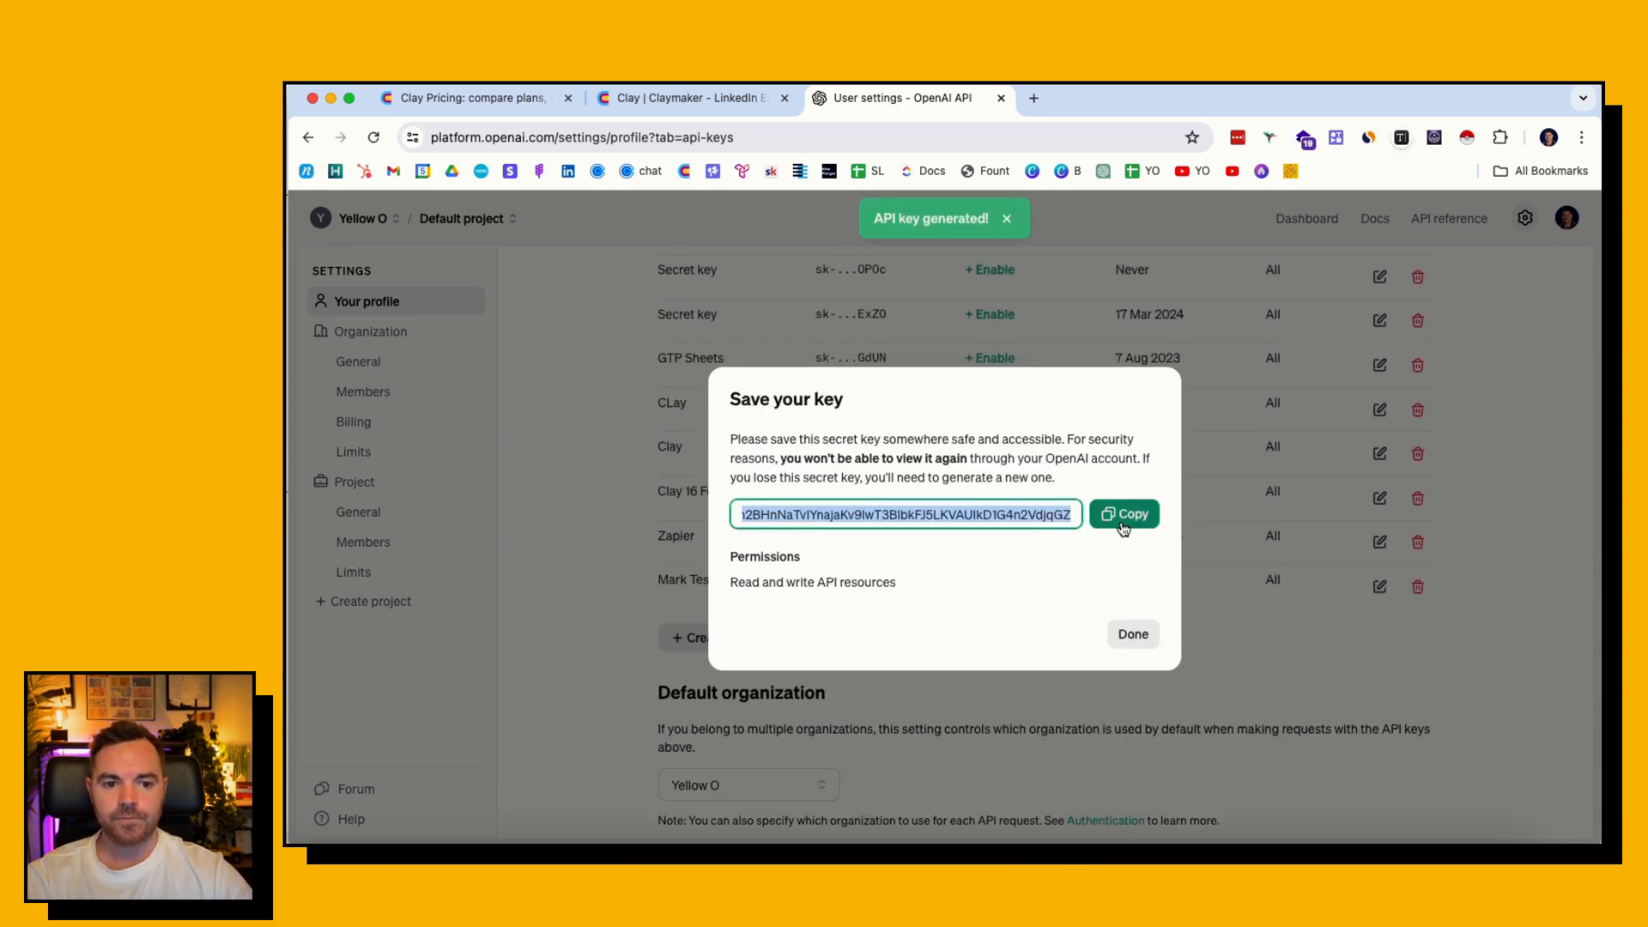
pyautogui.click(687, 98)
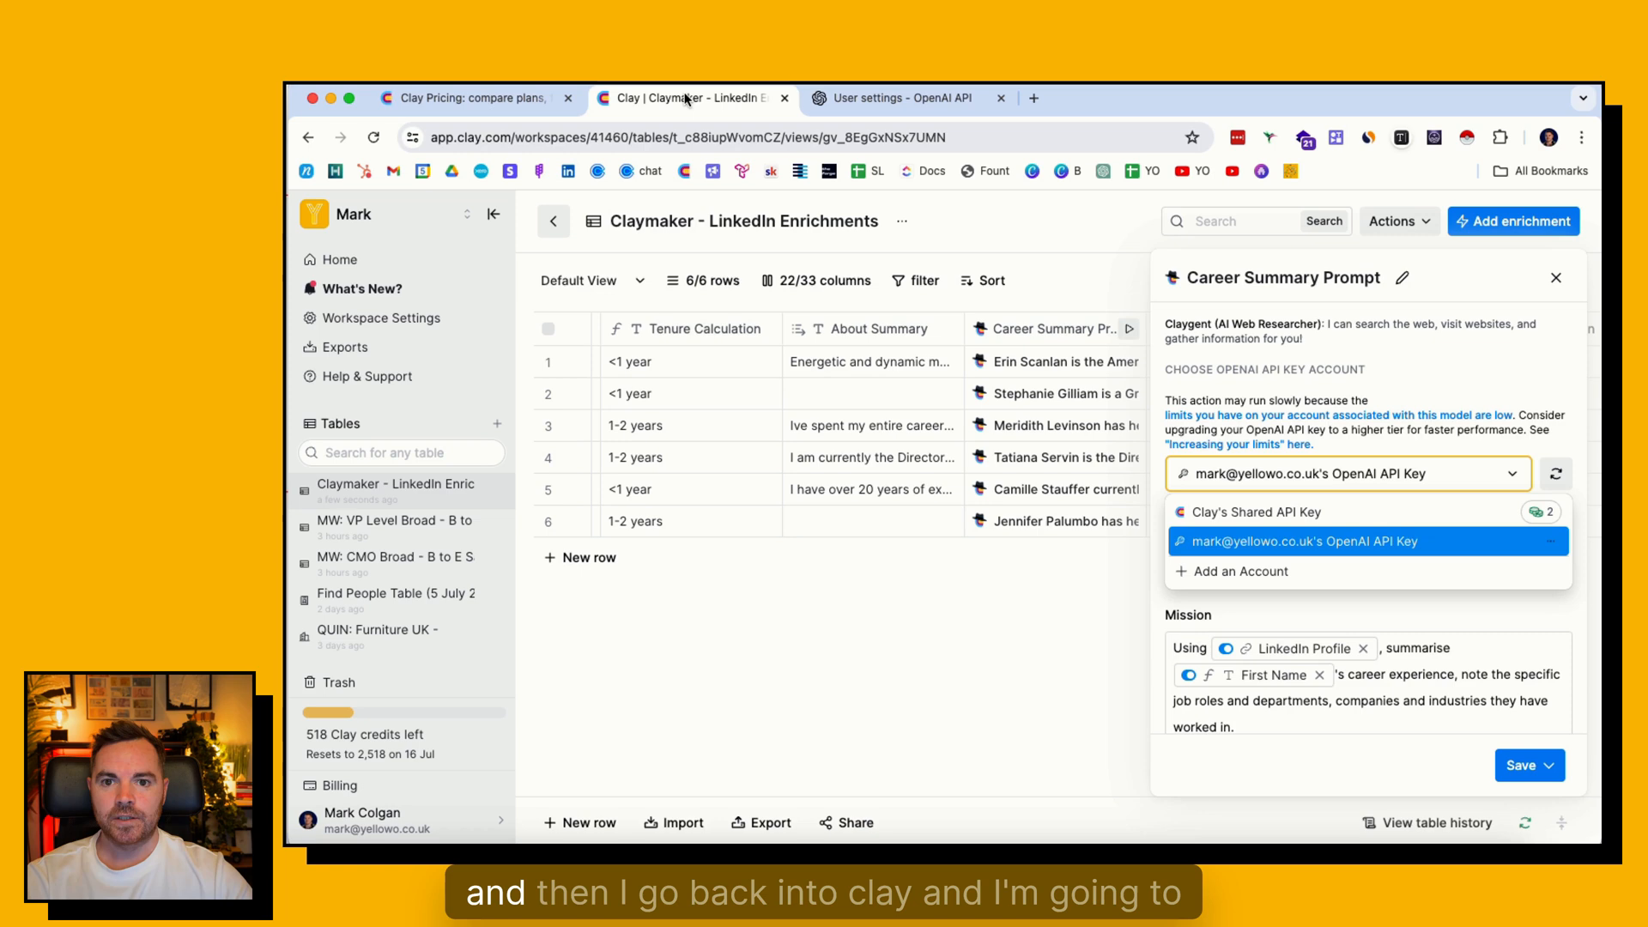
pyautogui.moveTo(326, 345)
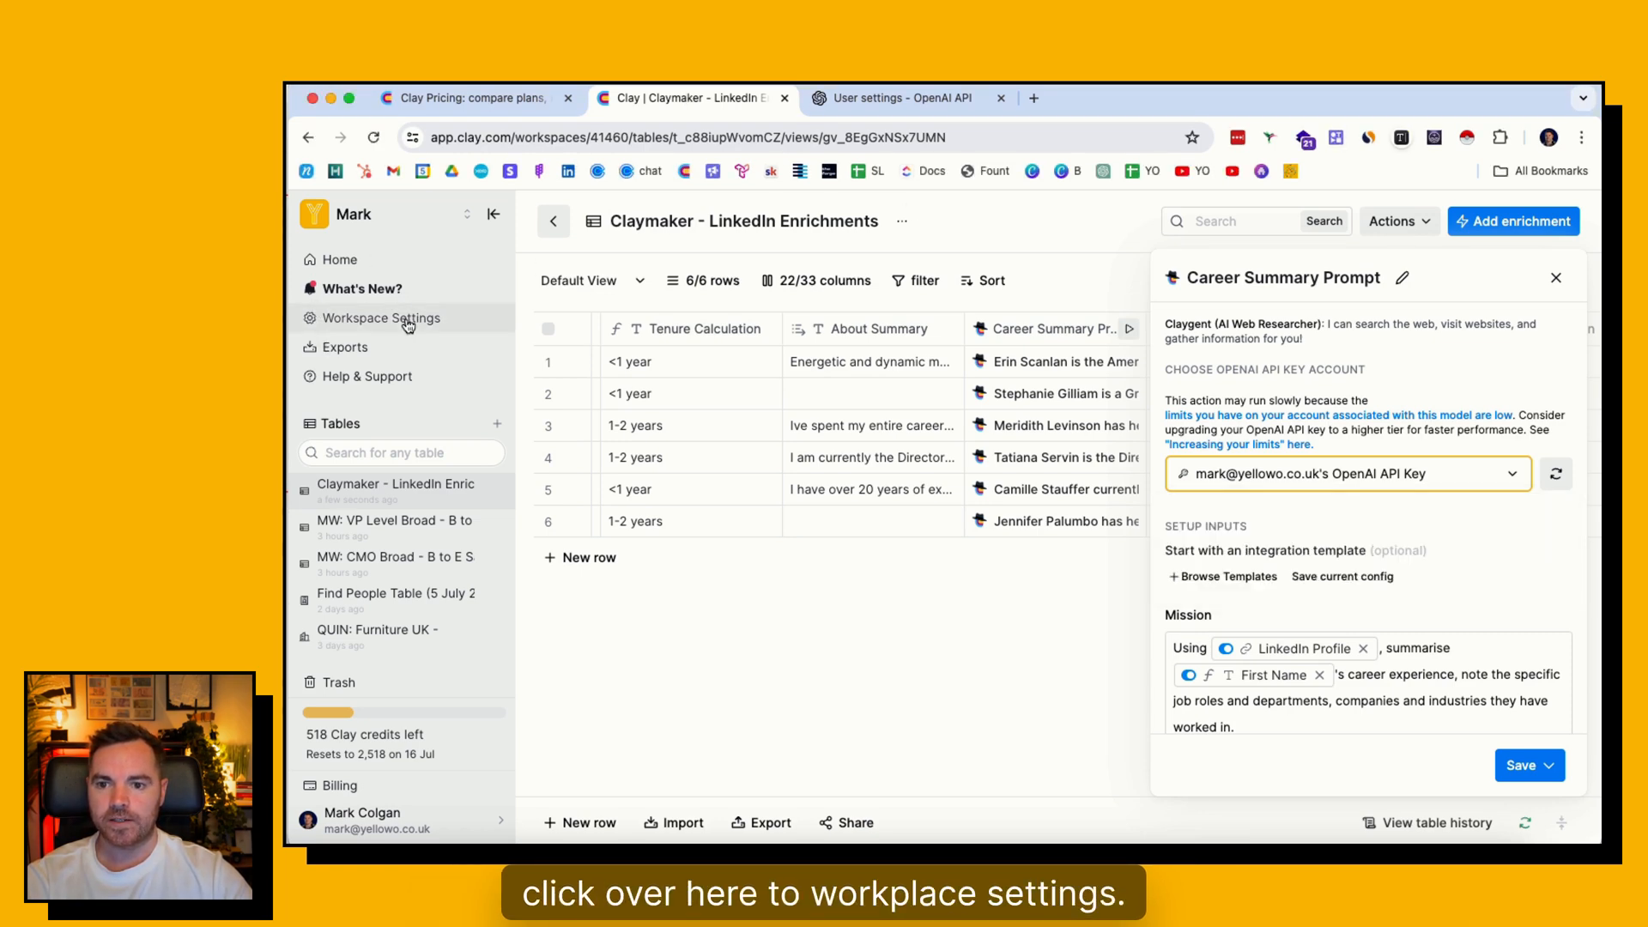
# In Workspace Settings, find the OpenAI integration and start adding an API key.
pyautogui.click(380, 318)
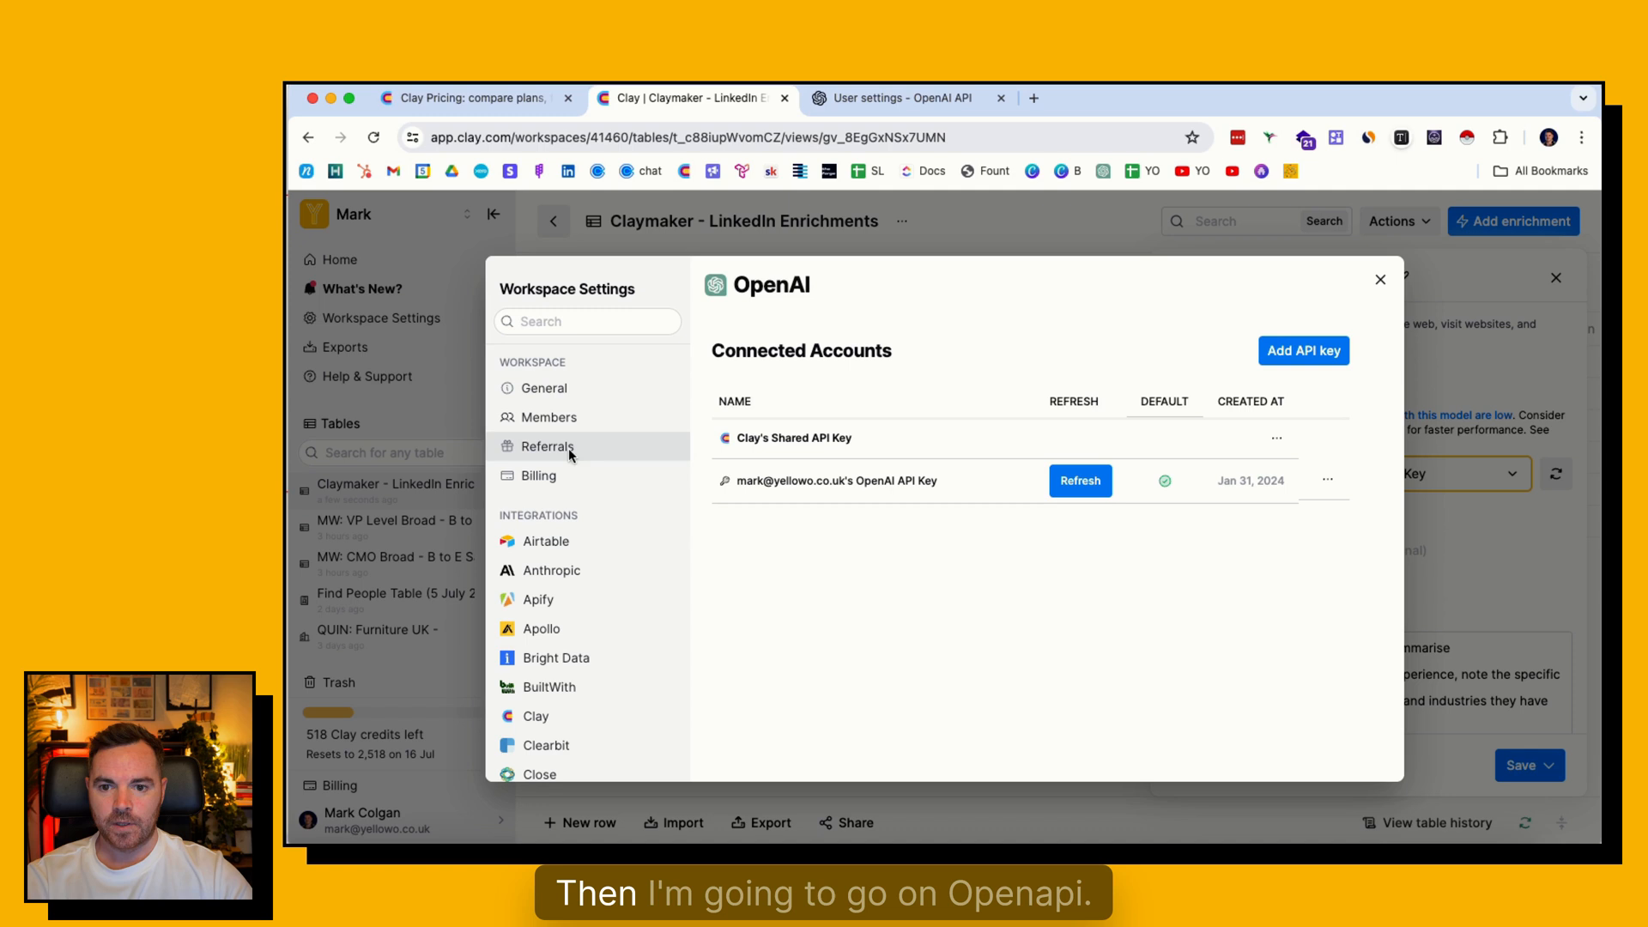
pyautogui.click(586, 322)
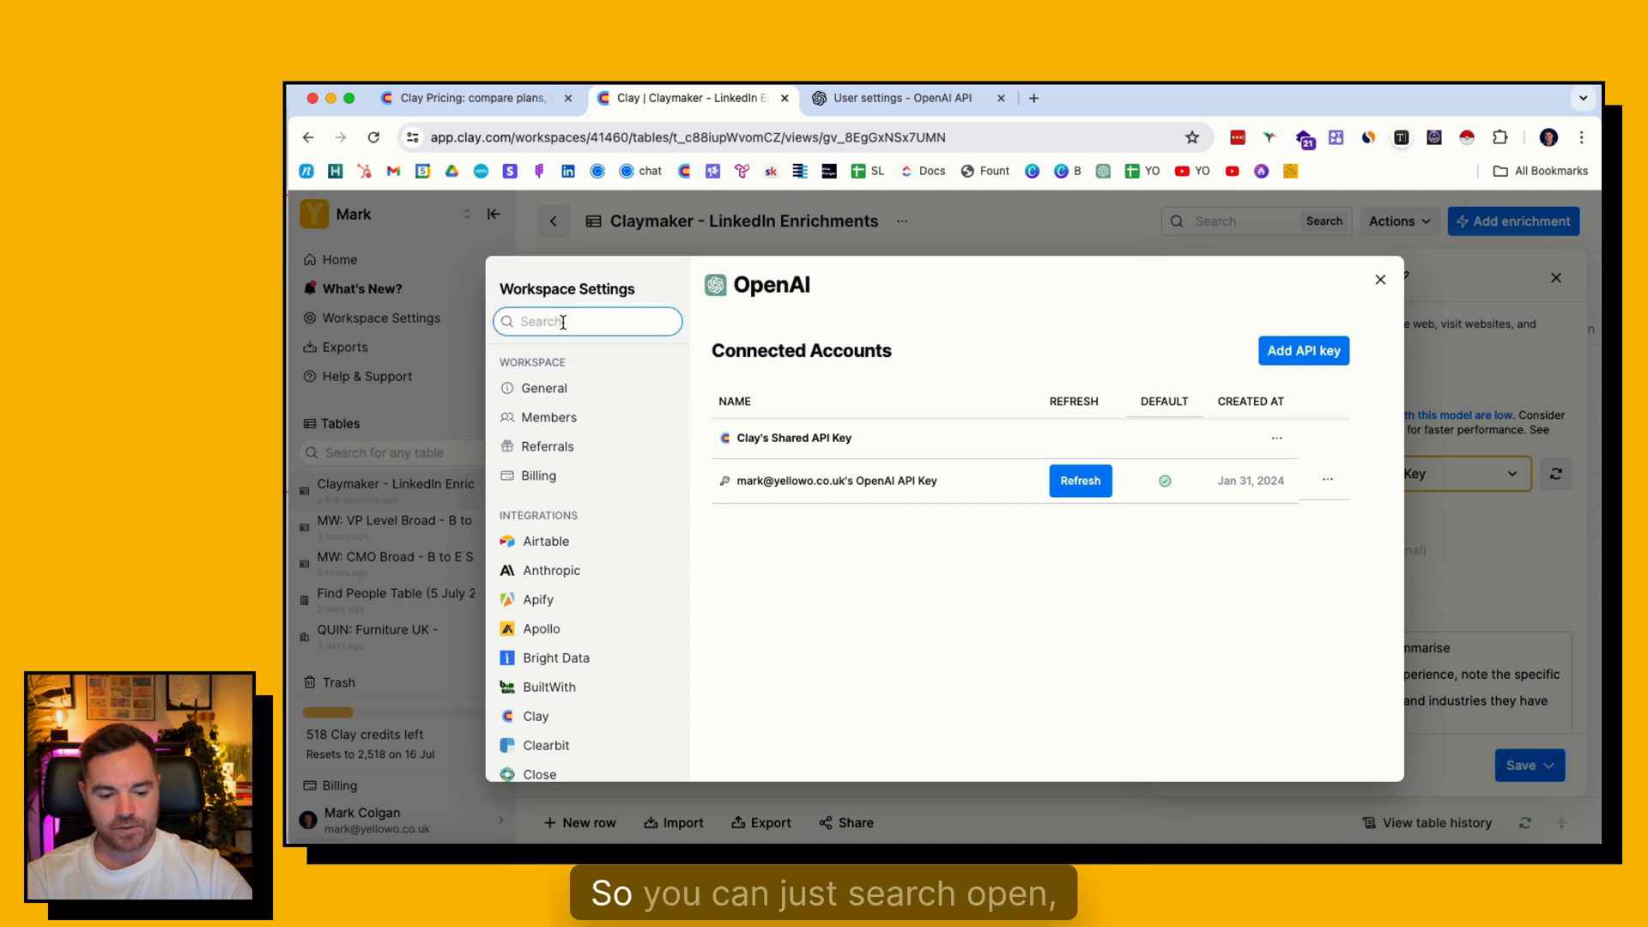
pyautogui.write('open')
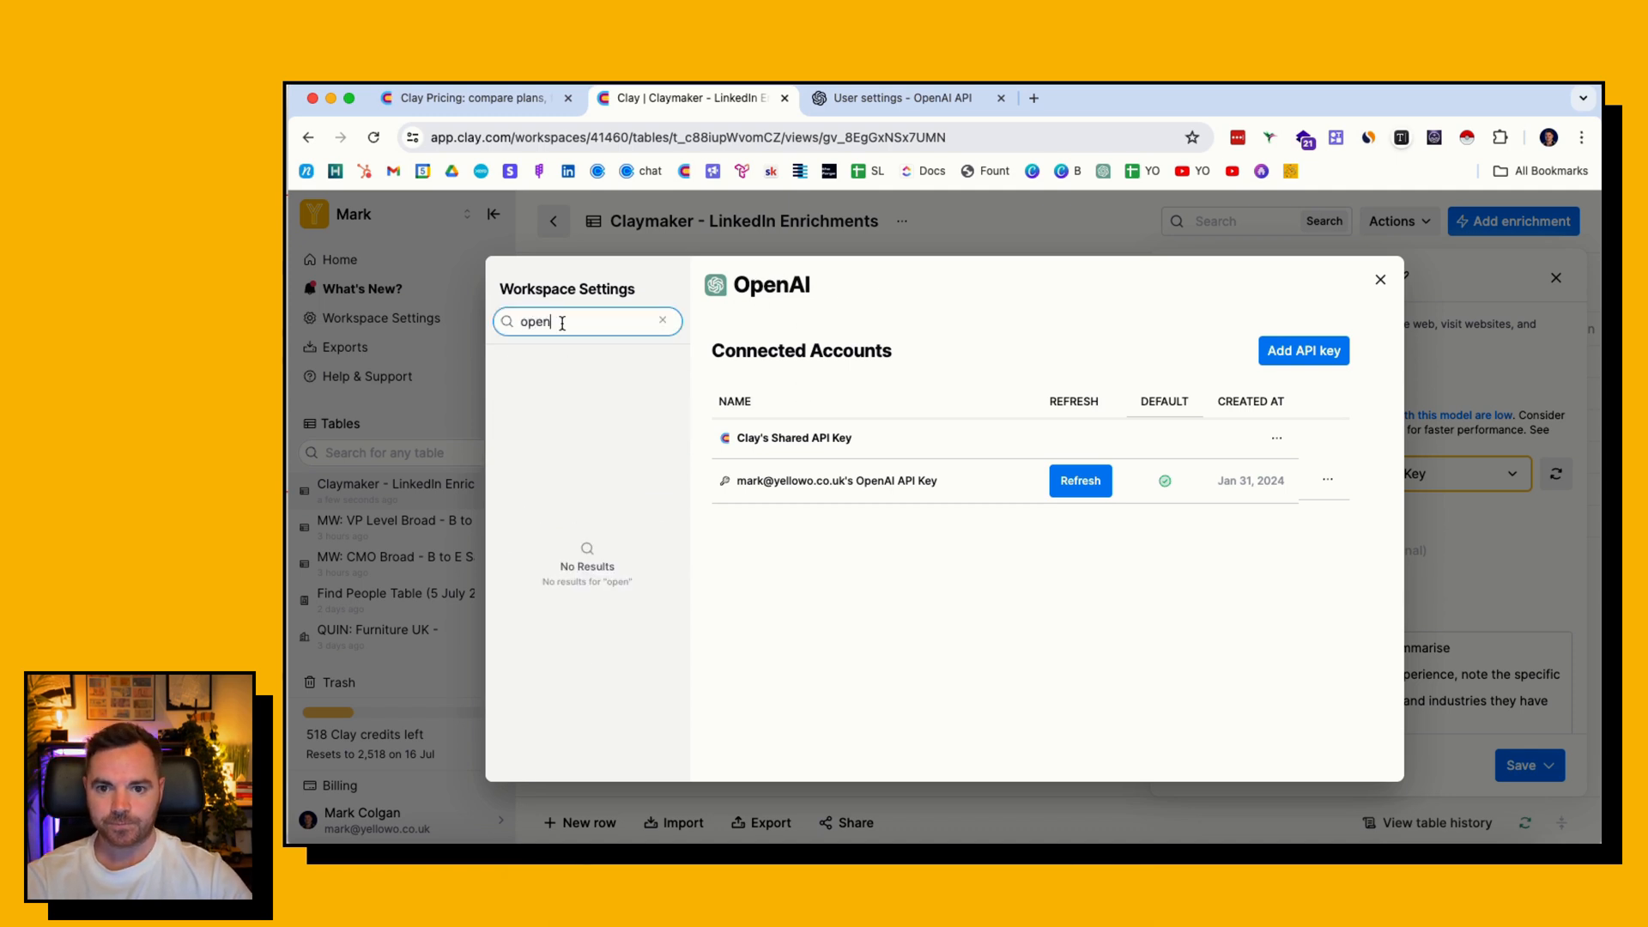
pyautogui.click(662, 320)
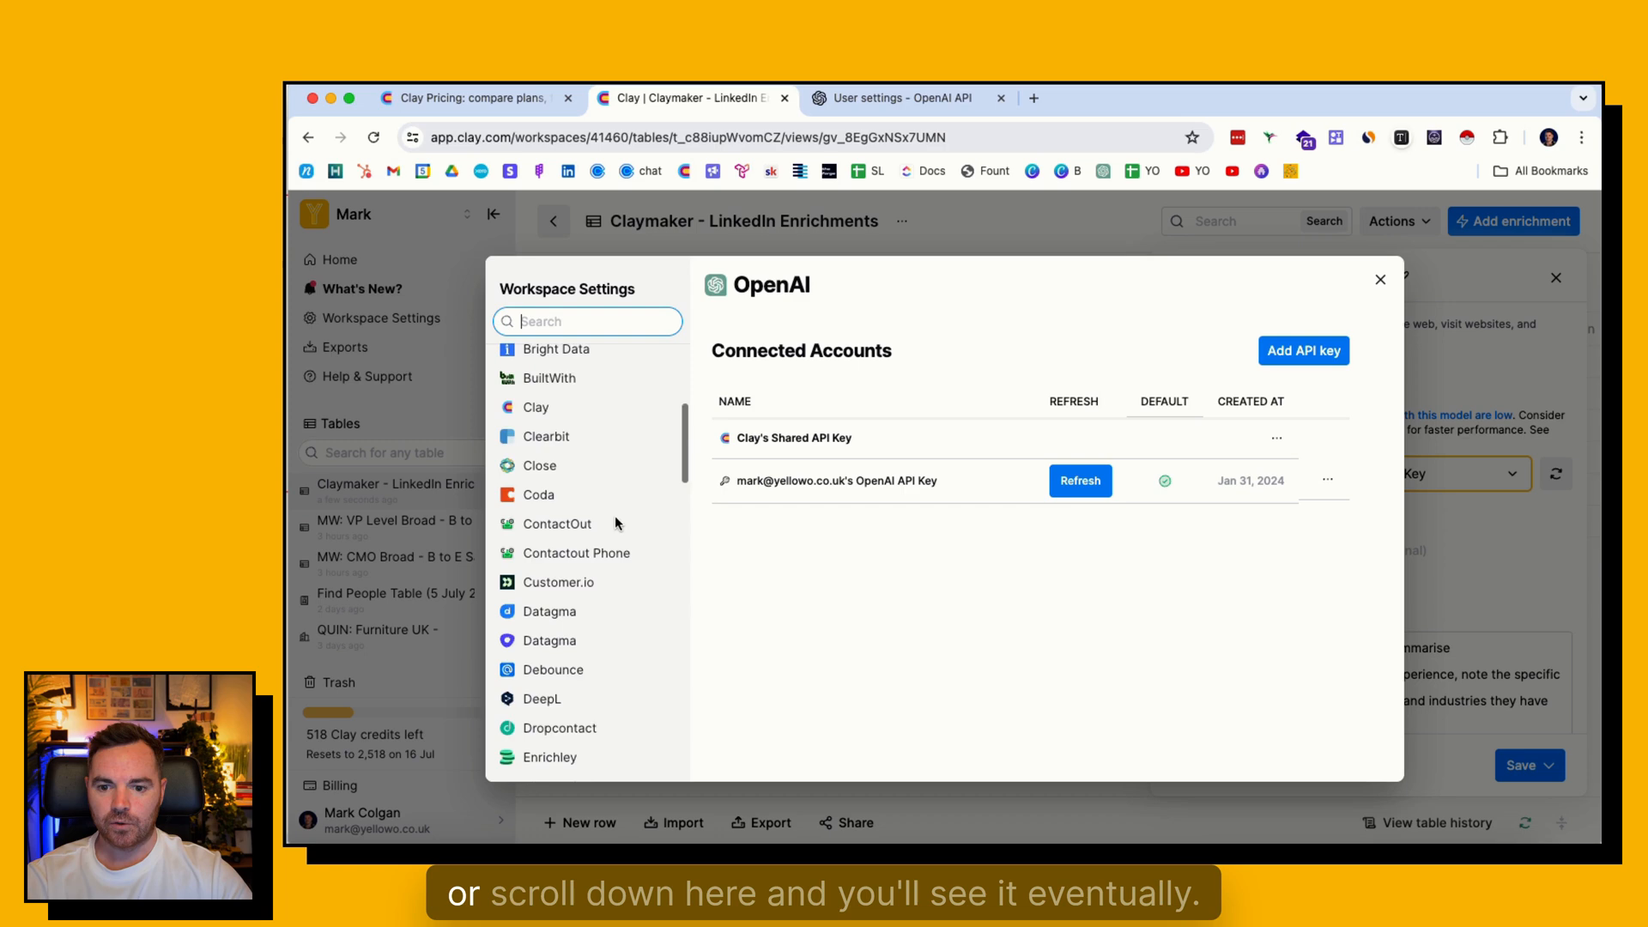
pyautogui.scroll(-3)
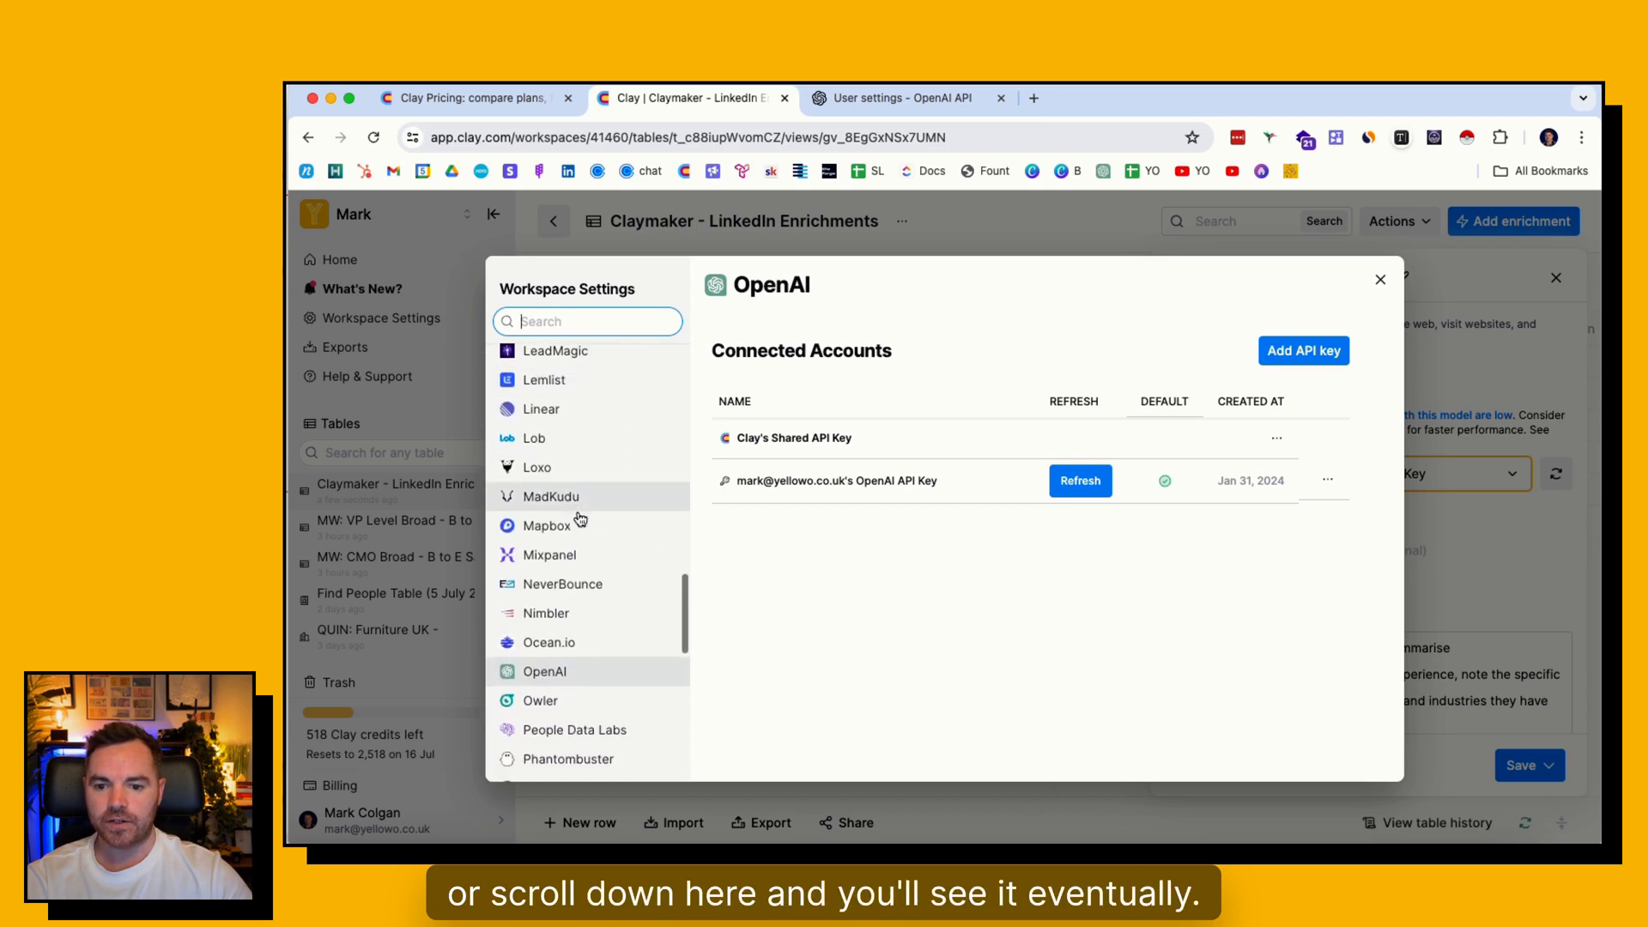
pyautogui.click(1303, 351)
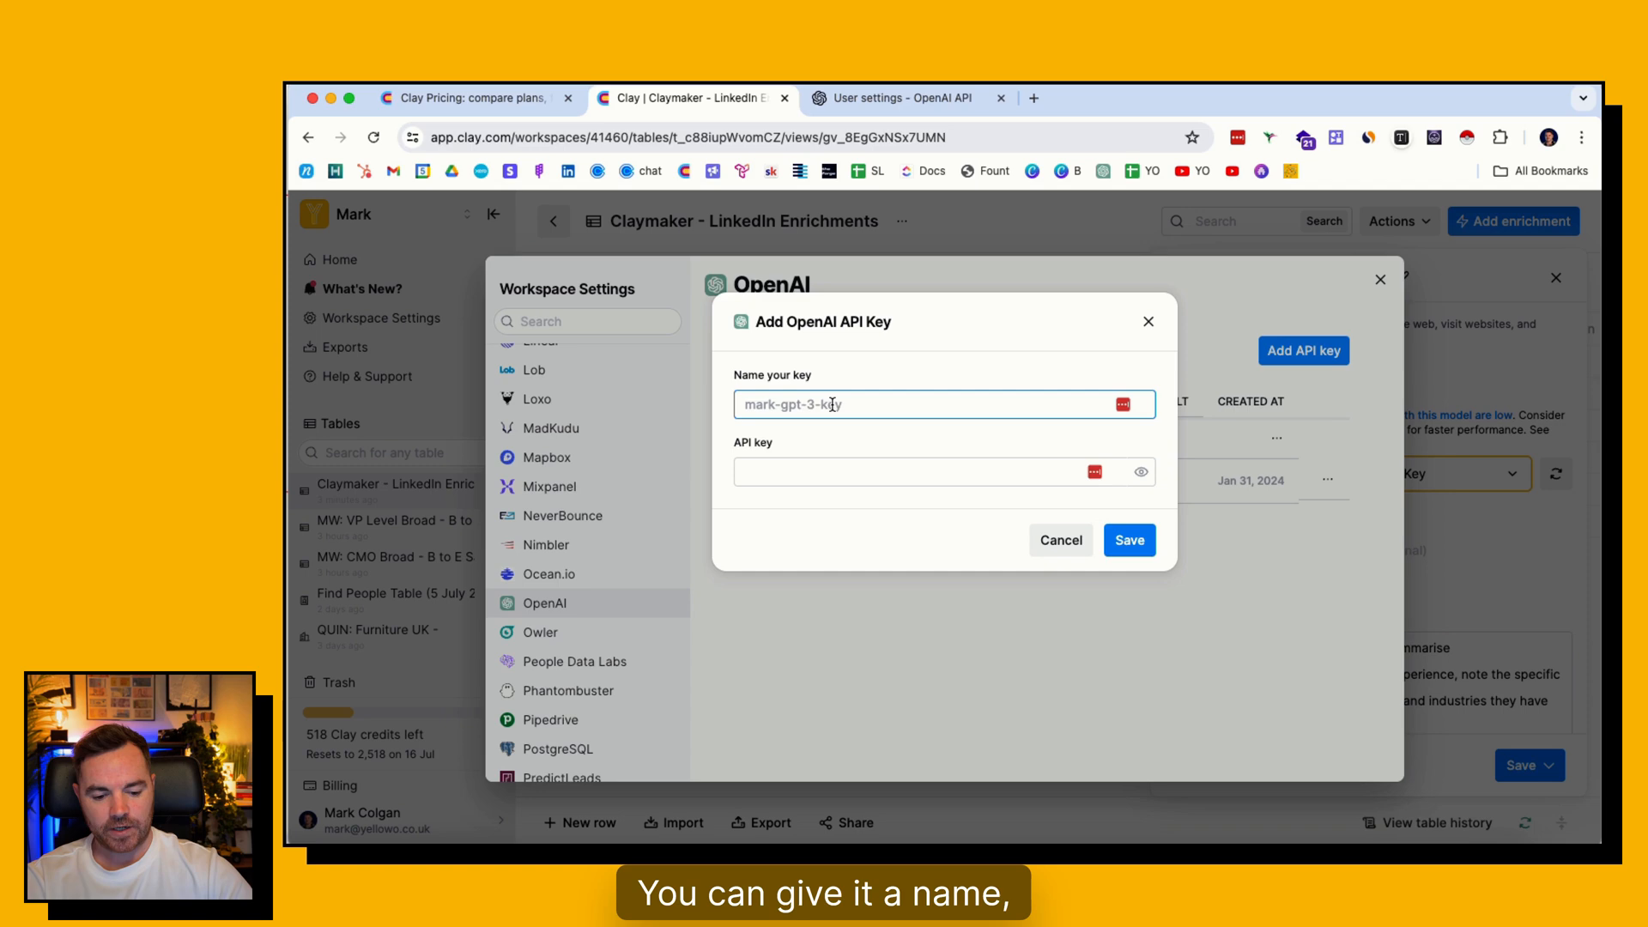
# Name the new OpenAI key 'Test Mark' and save the connection.
pyautogui.write('Test Mark')
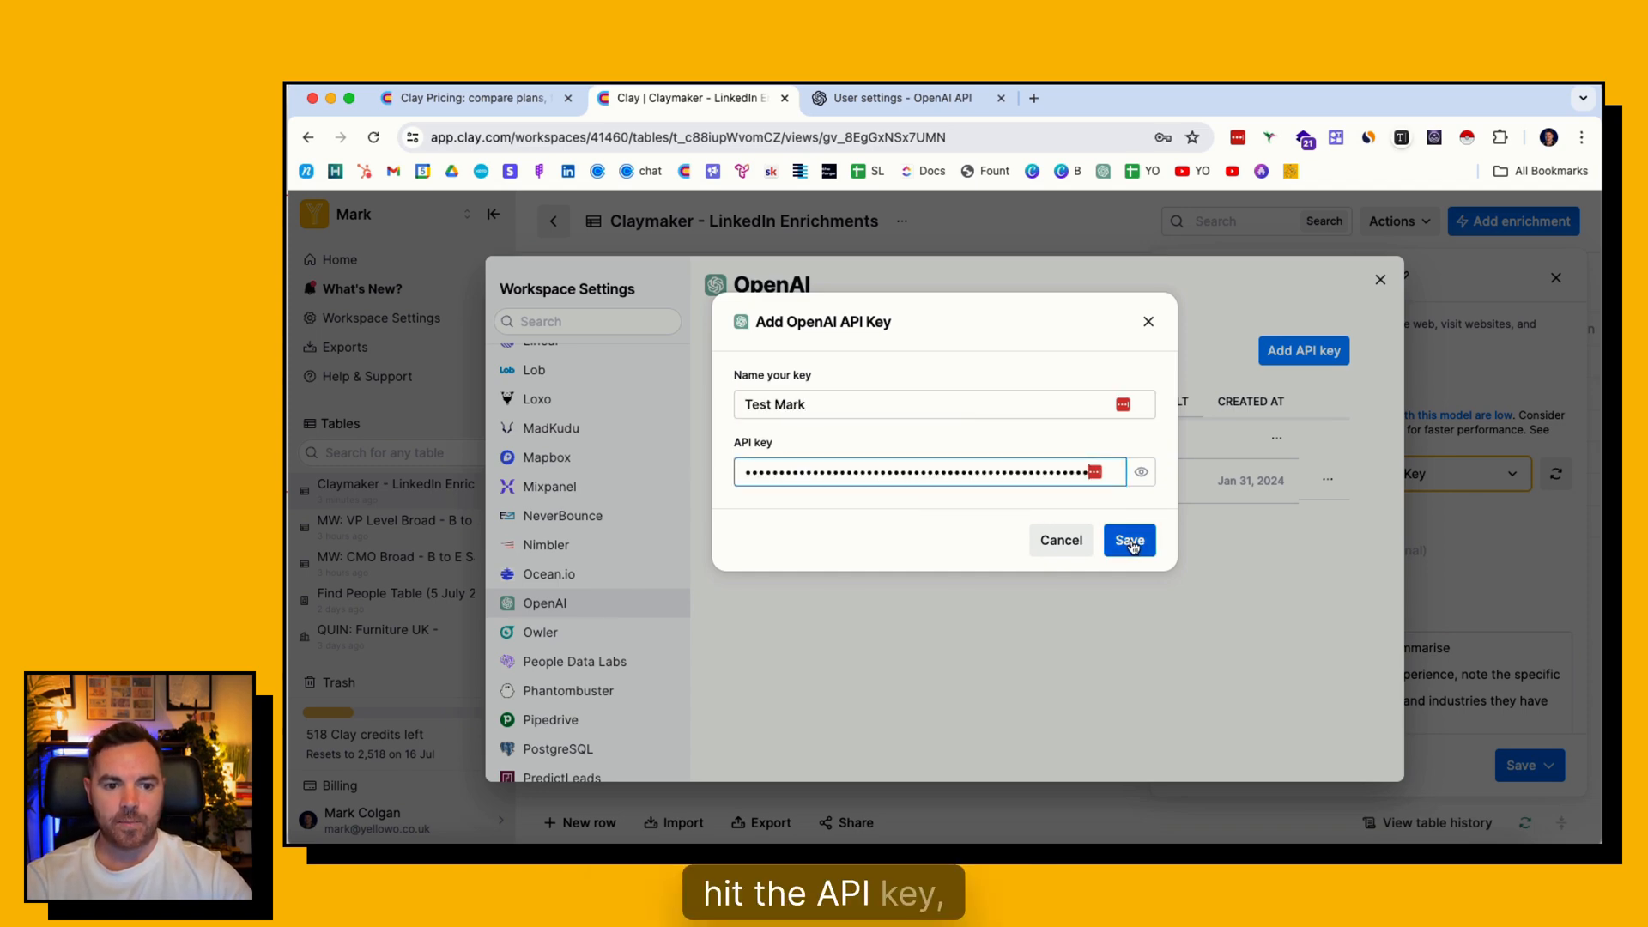
pyautogui.click(1129, 540)
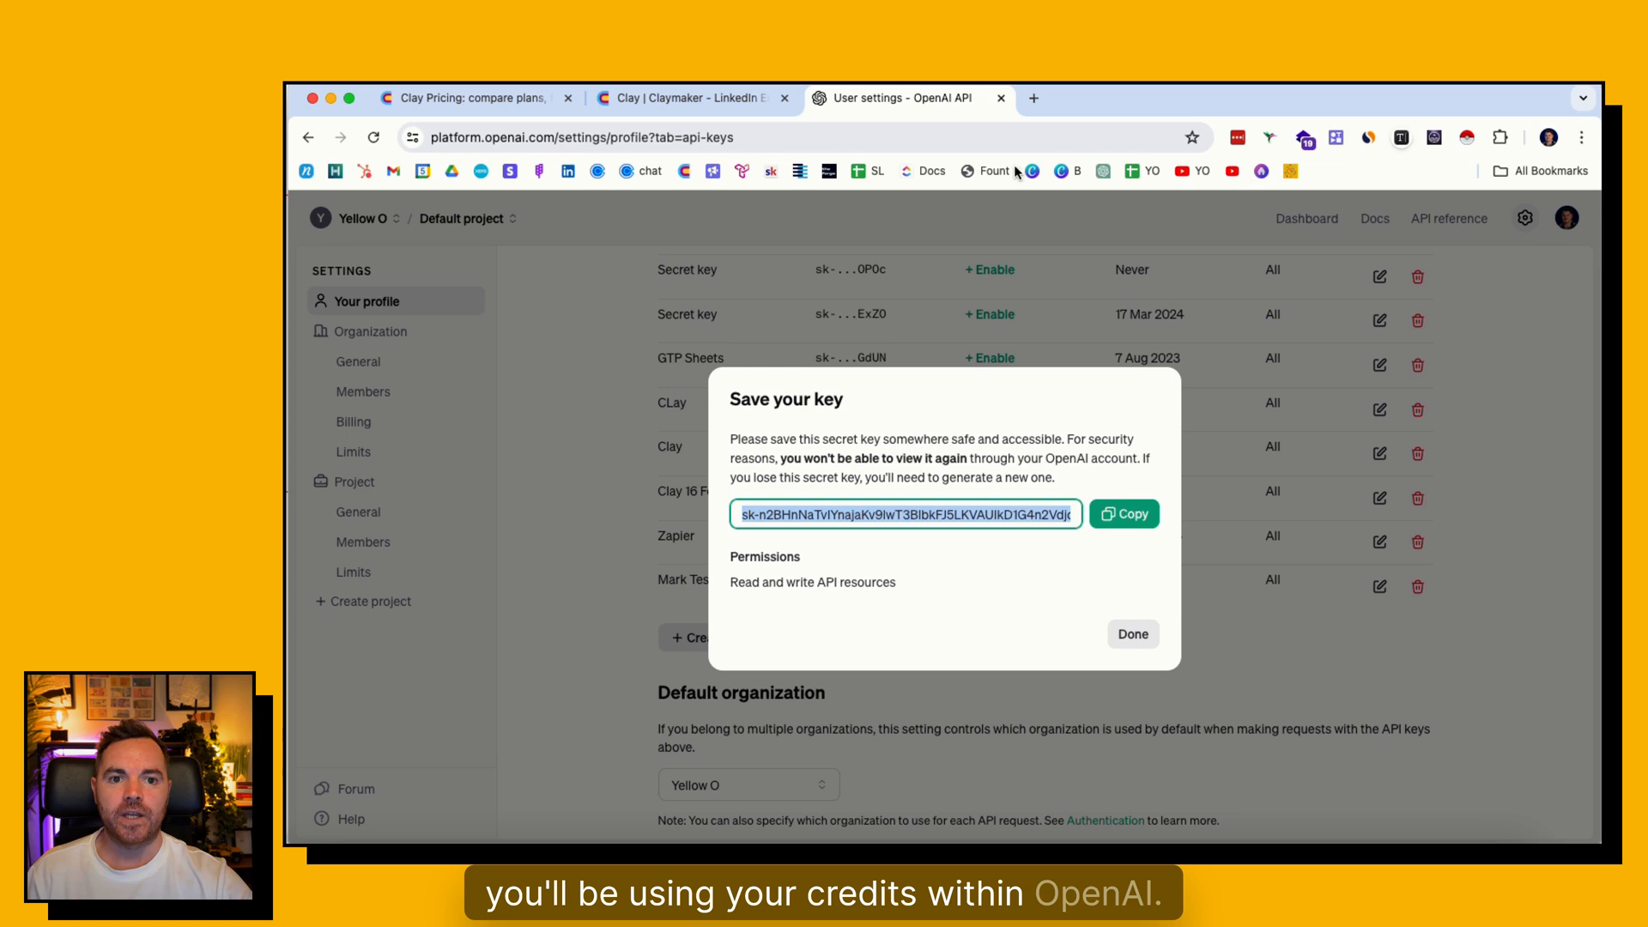
pyautogui.moveTo(1214, 326)
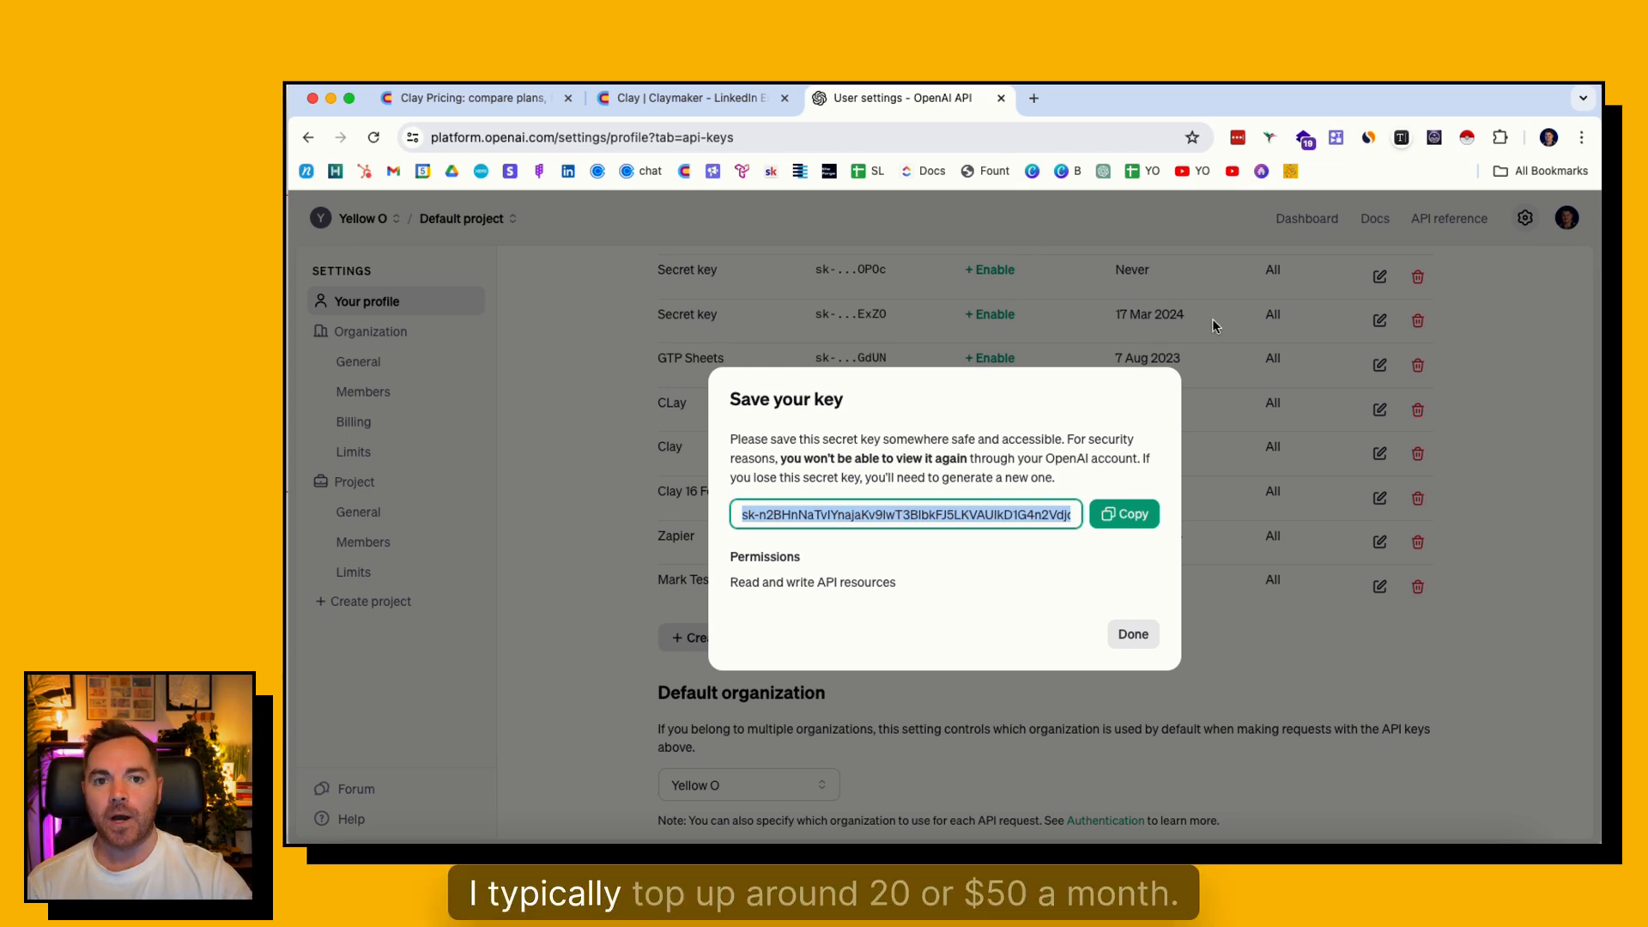